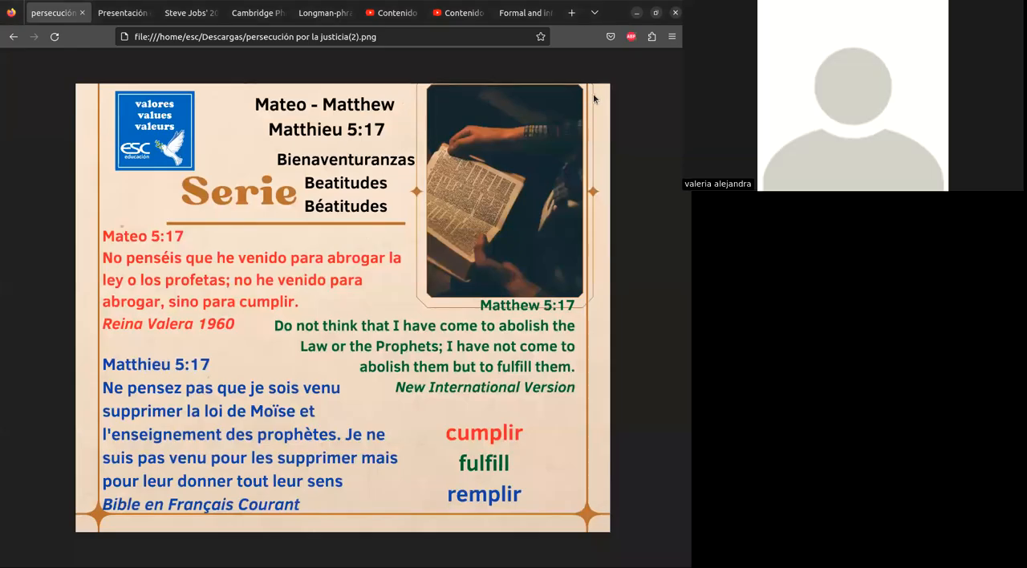
mouse_move(174, 63)
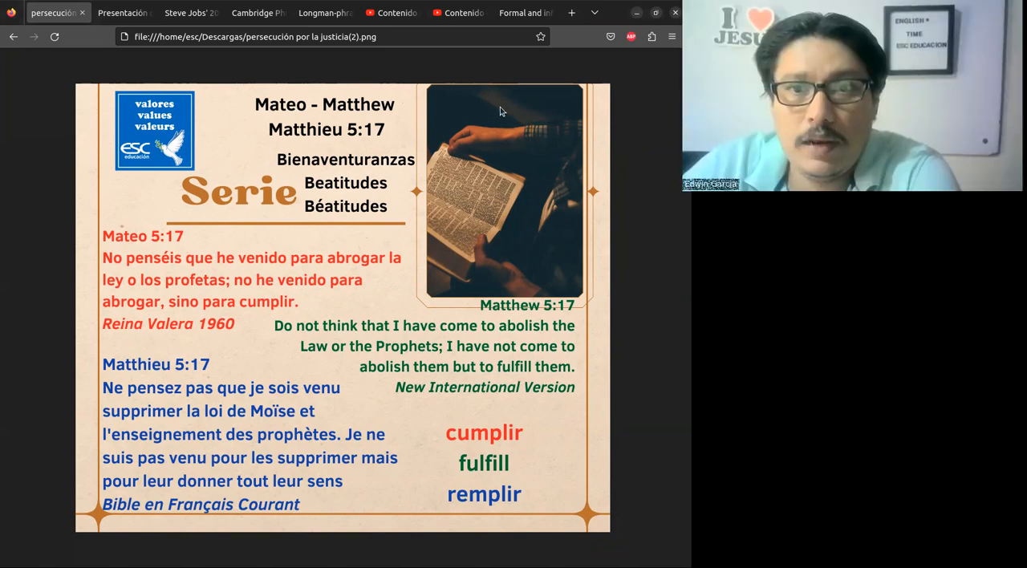
mouse_move(468, 155)
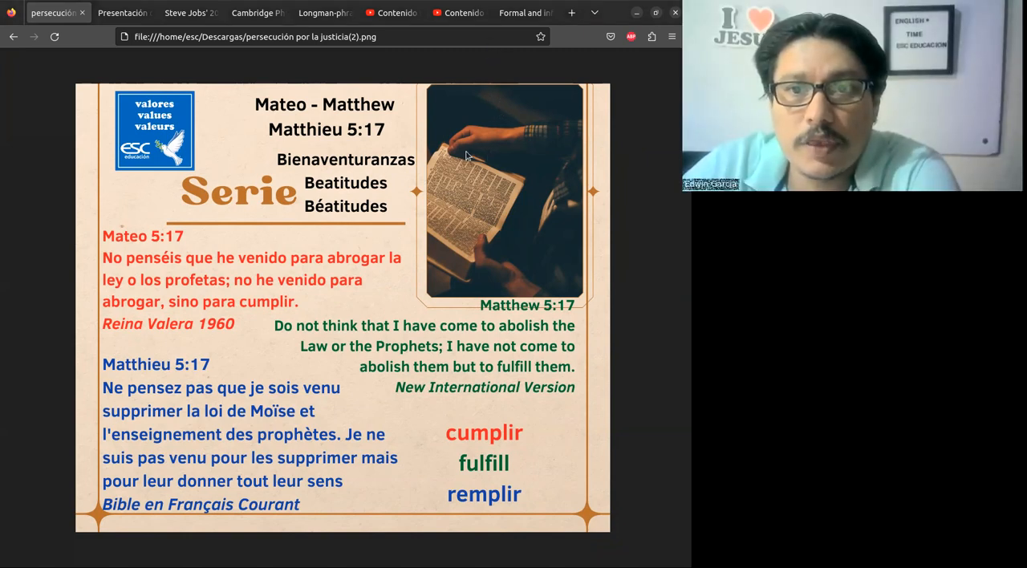
mouse_move(426, 96)
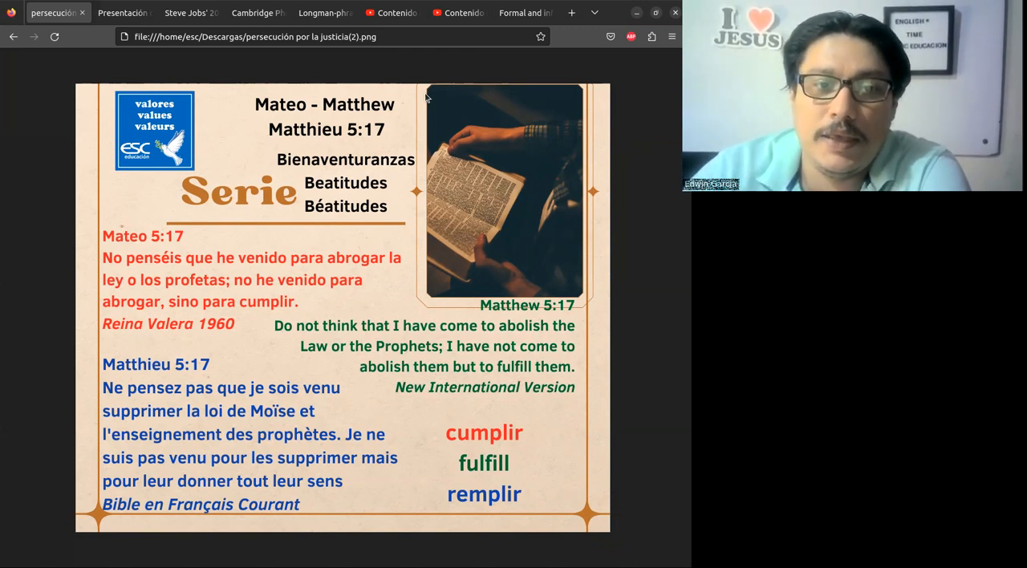
mouse_move(496, 101)
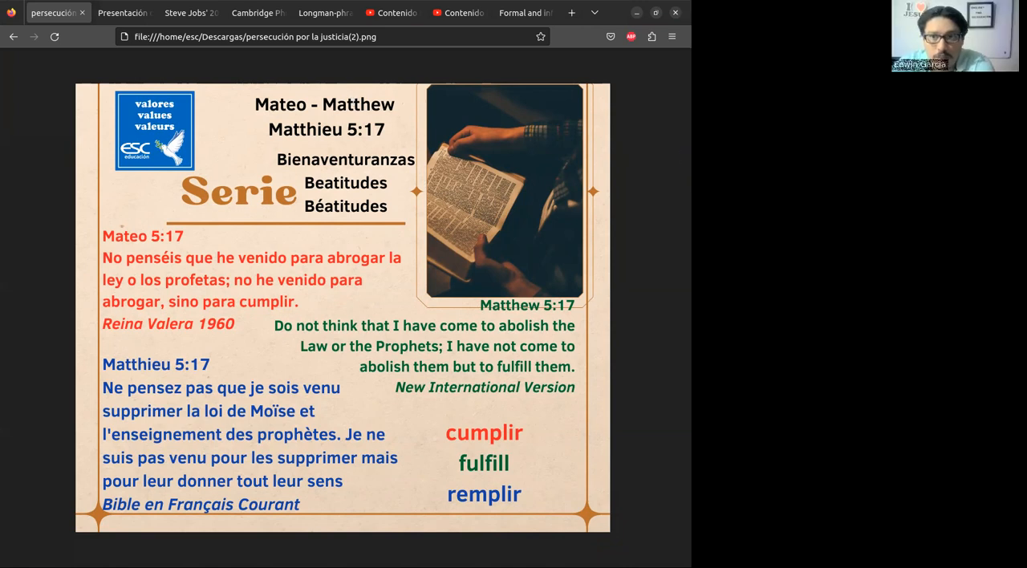
mouse_move(642, 84)
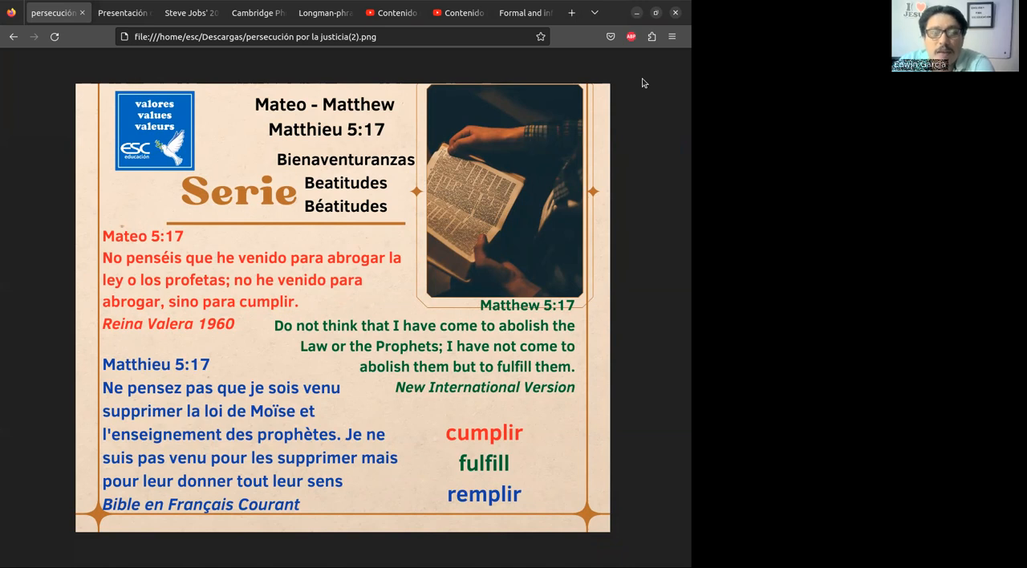
mouse_move(417, 433)
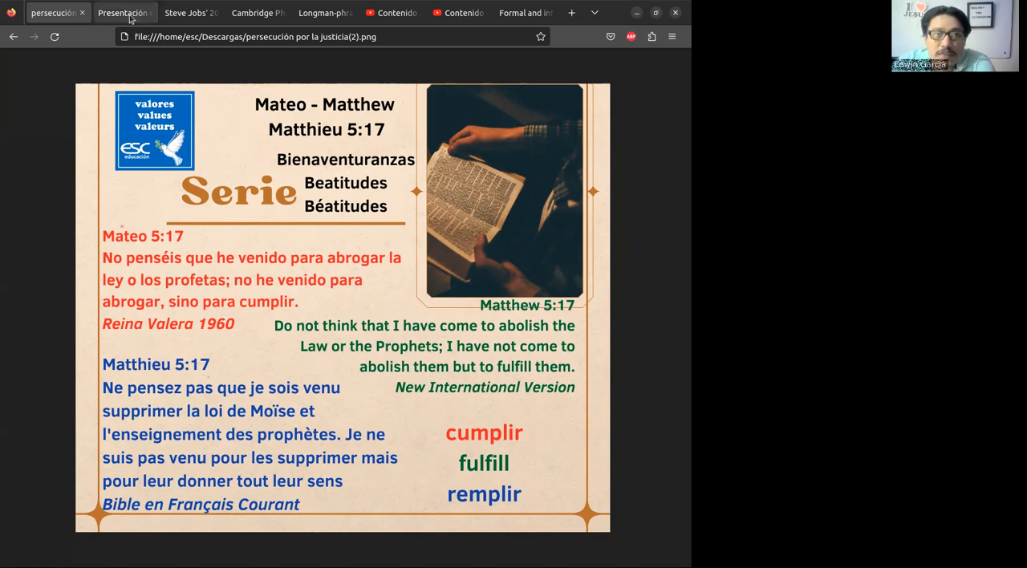
Switch to the second tab showing bienaventuranzas-mandamientos.pdf.
click(122, 13)
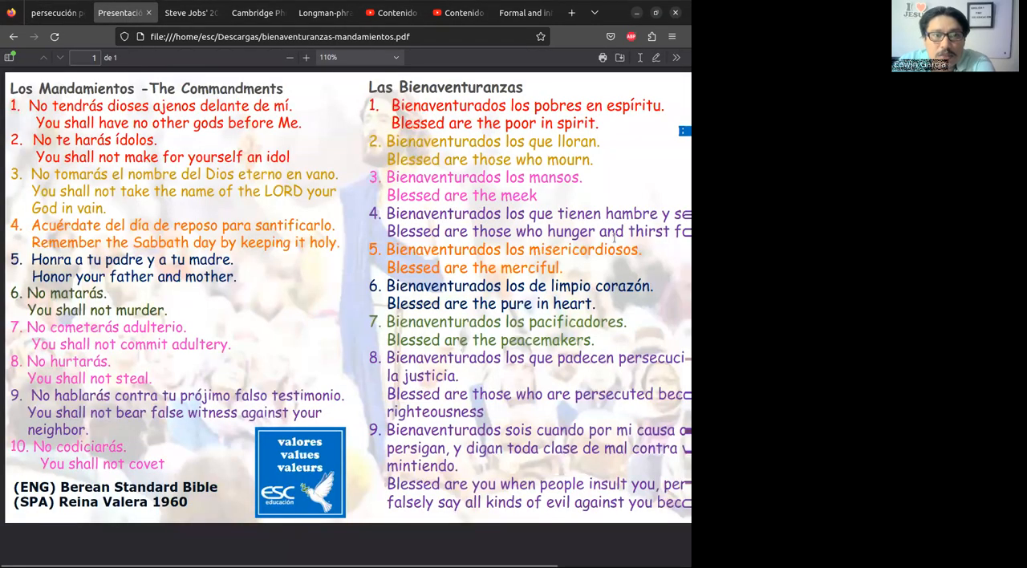
mouse_move(623, 180)
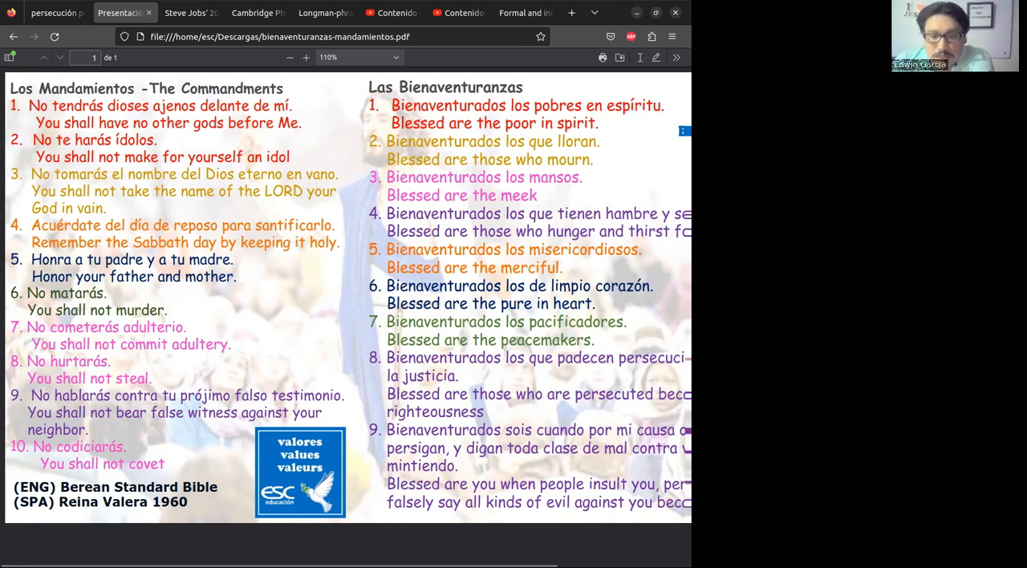
Nudge the Commandments and Beatitudes PDF view slightly to the right.
scroll(right, 3)
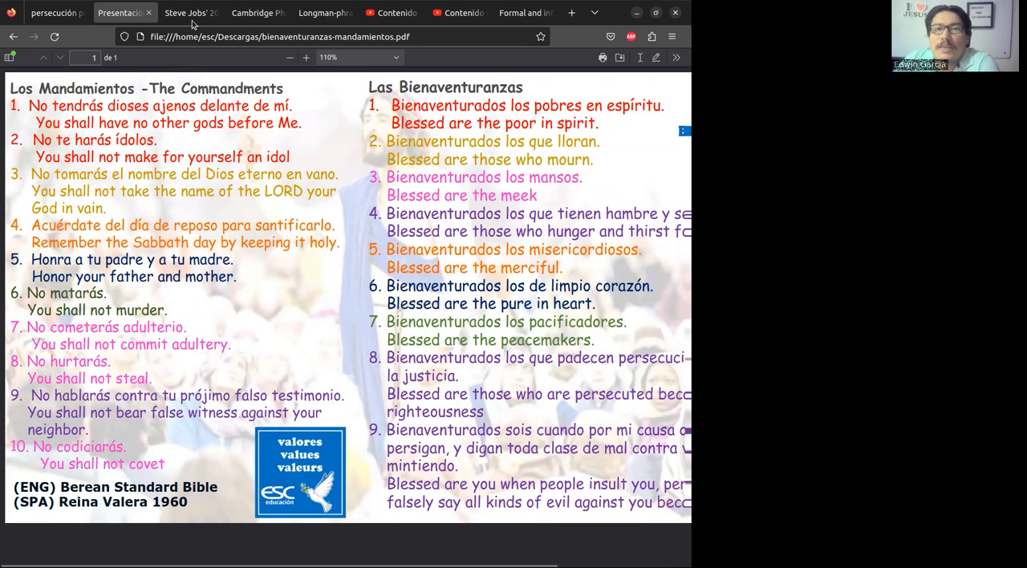
Switch to the Steve Jobs 2005 Stanford speech PDF and move toward page 5's closing paragraphs.
click(190, 13)
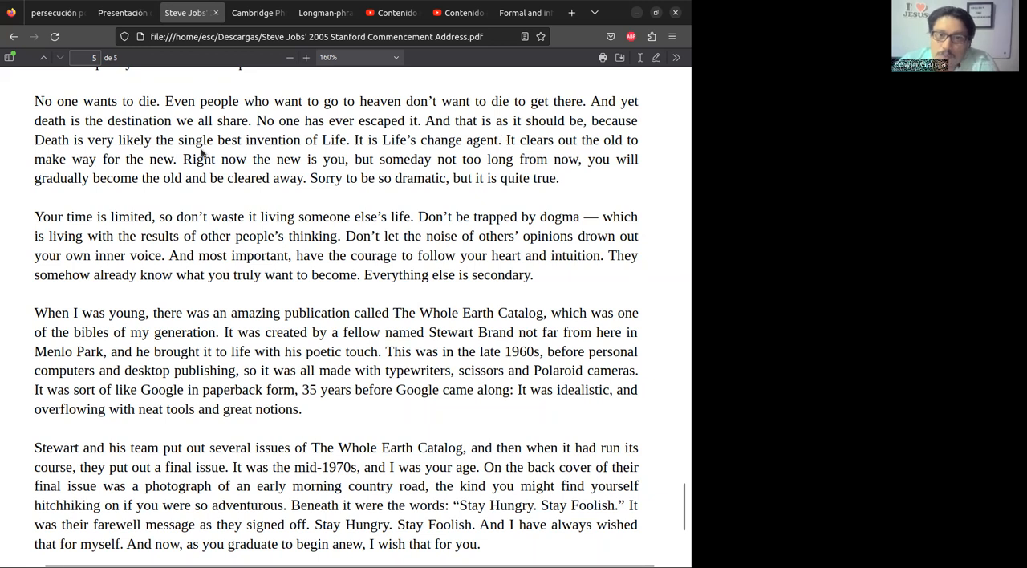
mouse_move(640, 292)
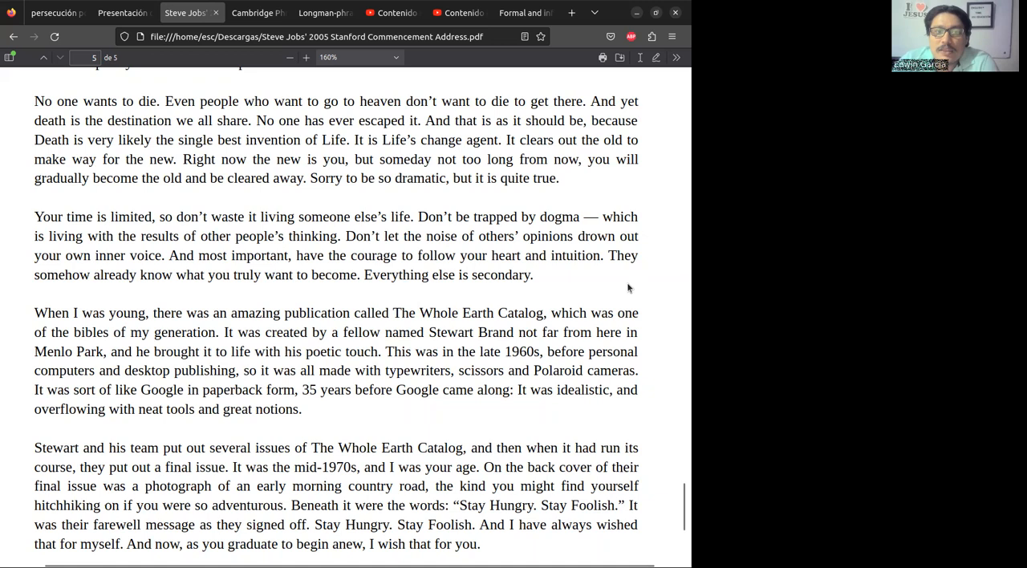
mouse_move(353, 273)
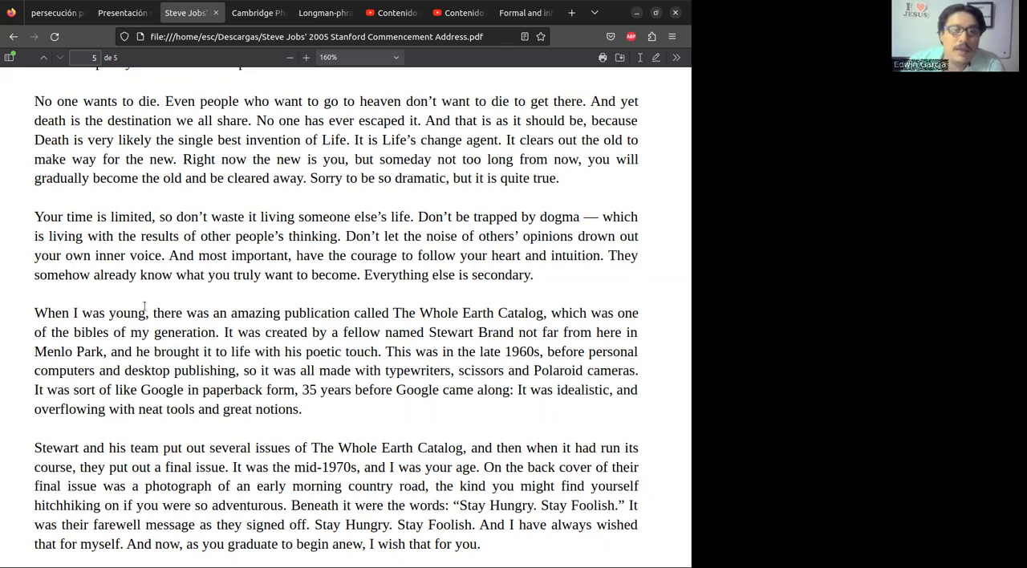
scroll(down, 3)
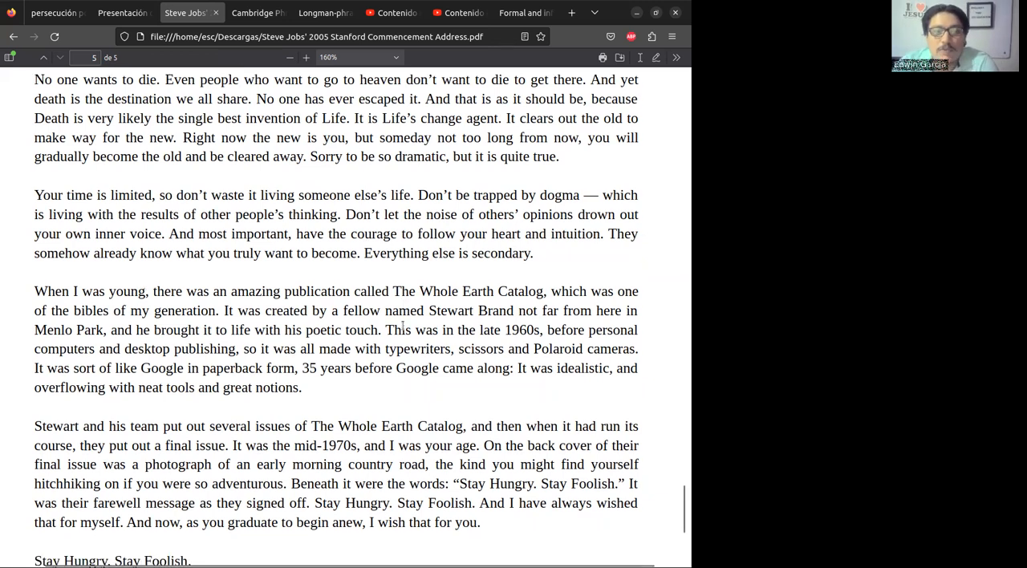
Reach the speech's final lines and select the past verb 'was' in 'When I was young'.
scroll(down, 3)
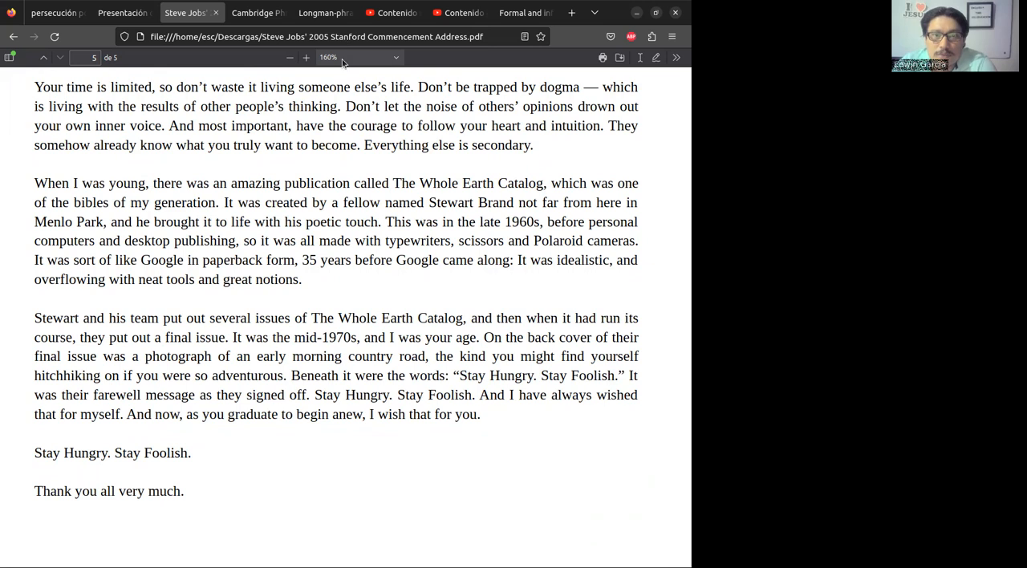
mouse_move(311, 524)
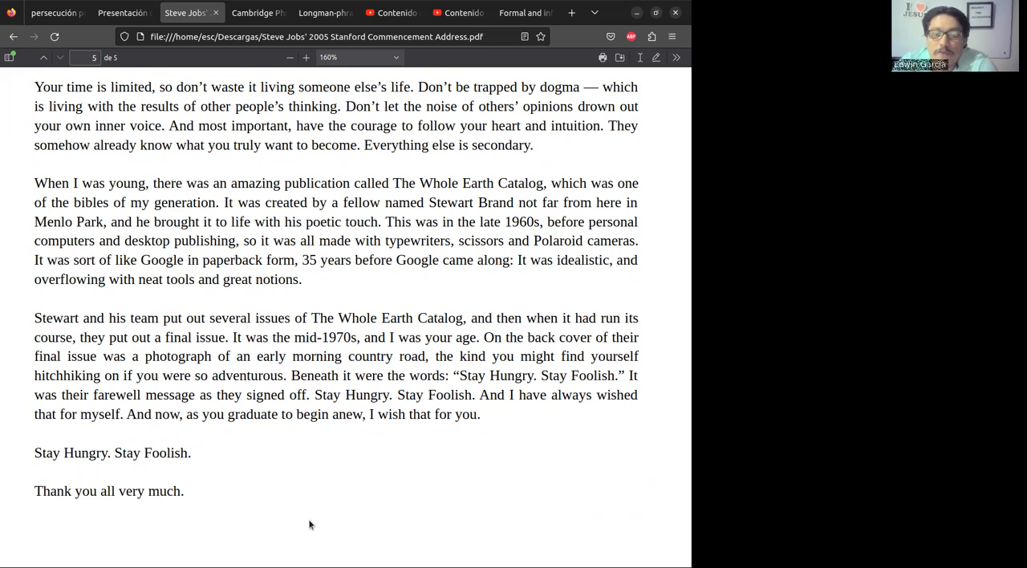
mouse_move(330, 528)
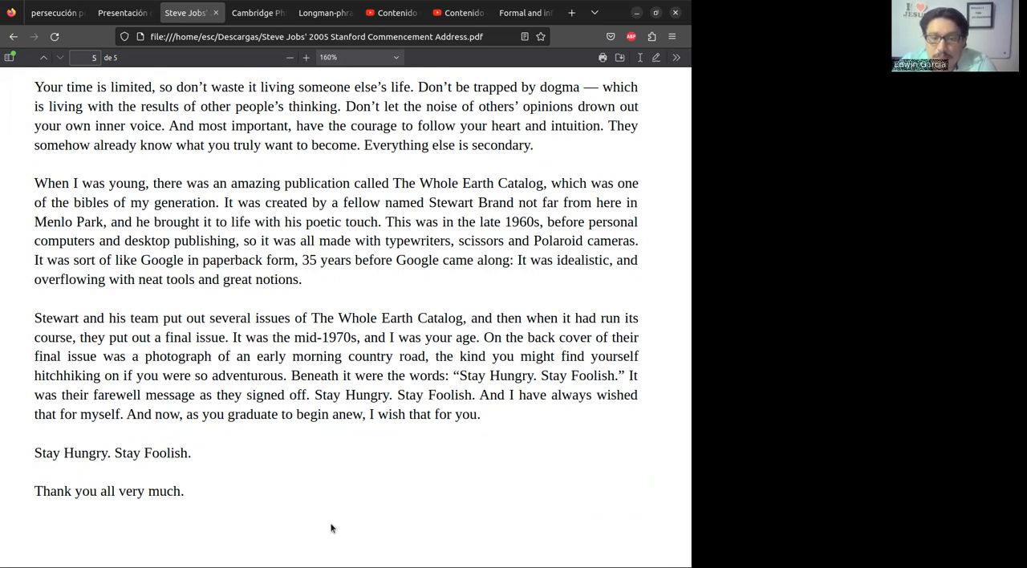
mouse_move(376, 553)
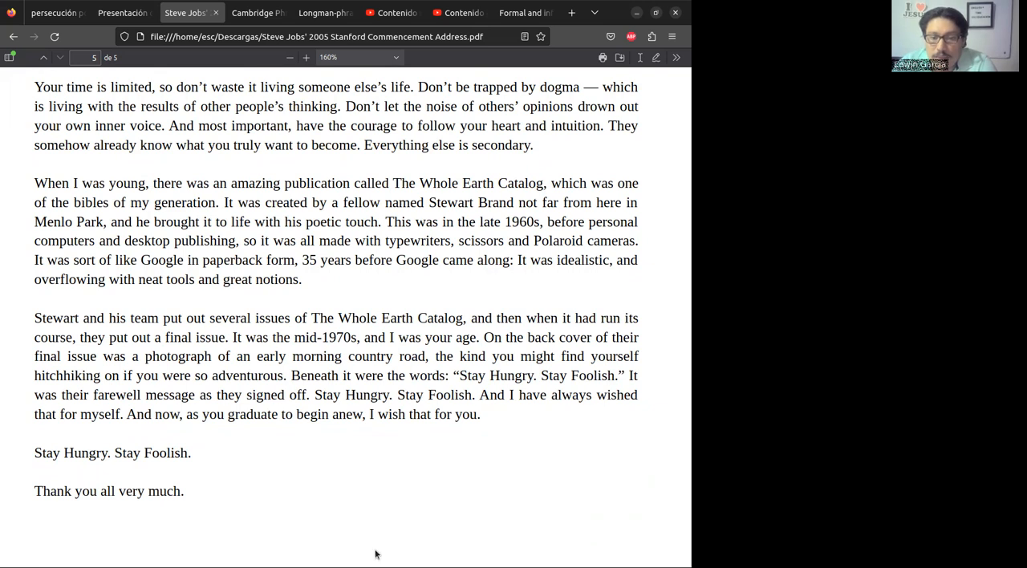
mouse_move(462, 547)
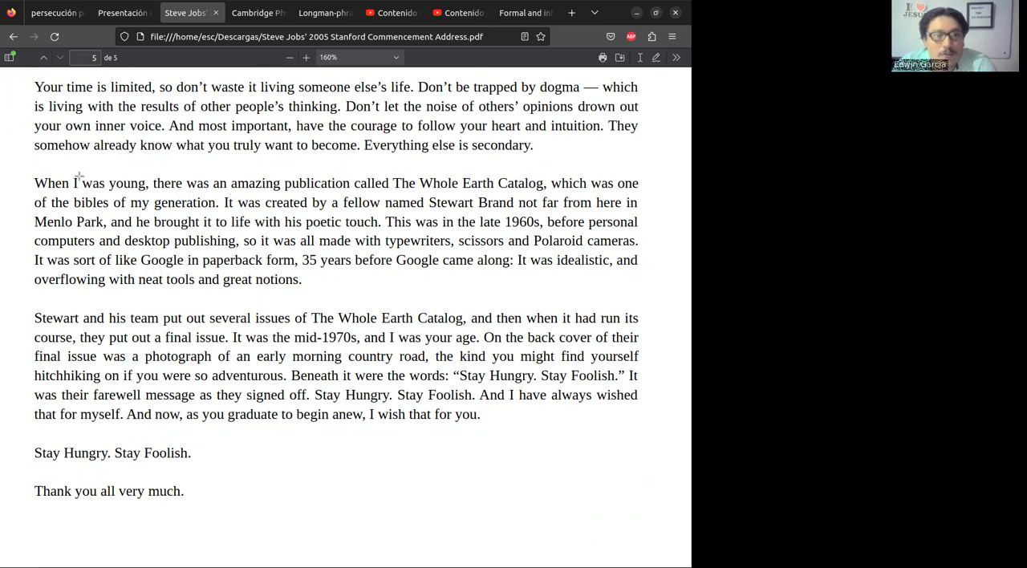
double_click(93, 183)
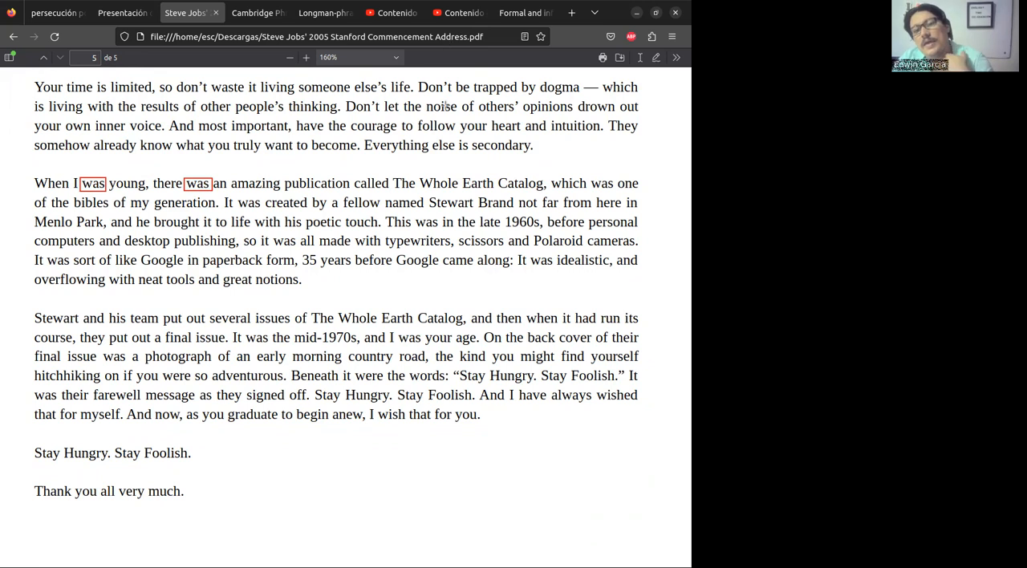
mouse_move(423, 189)
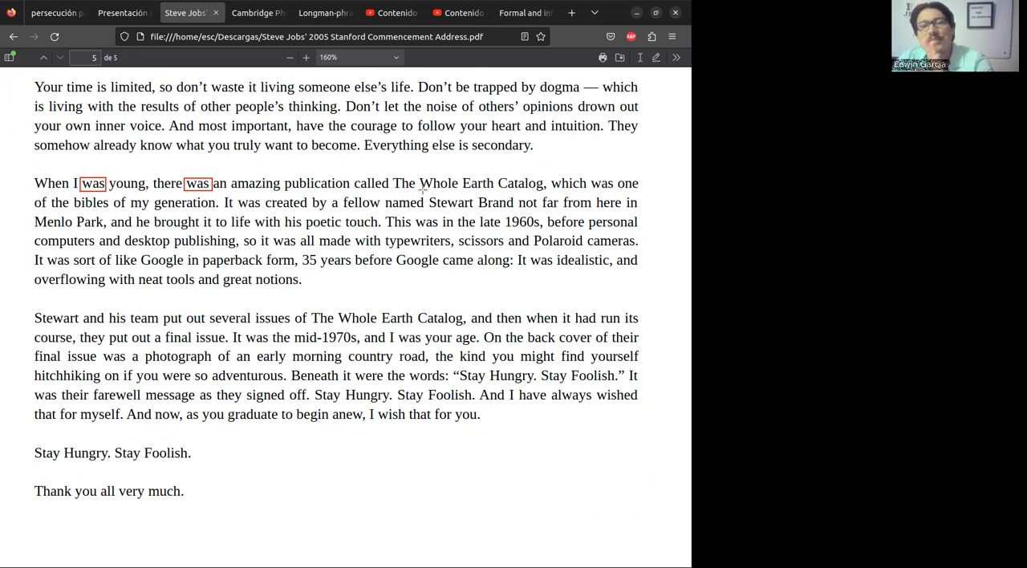
mouse_move(436, 526)
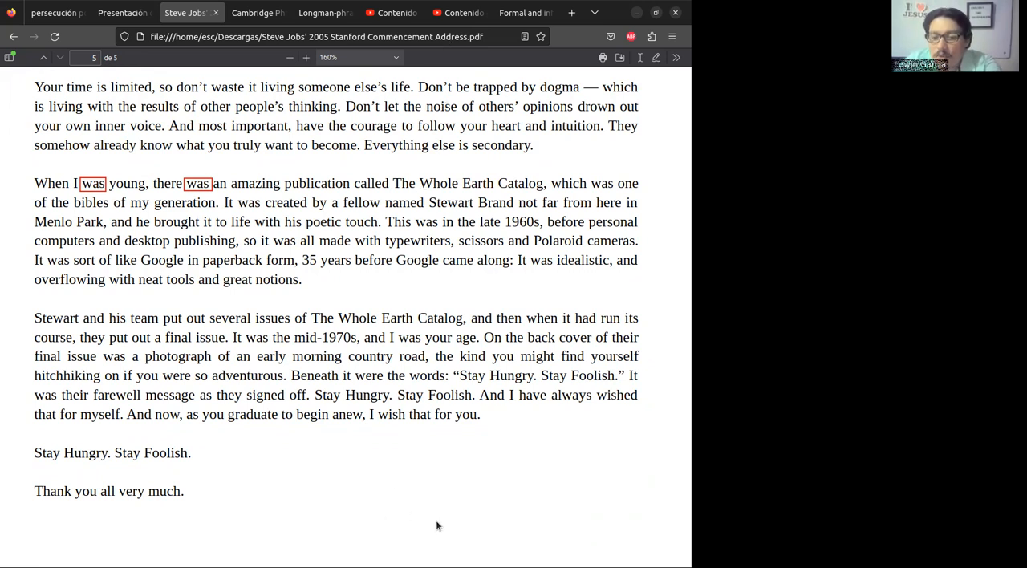
mouse_move(489, 443)
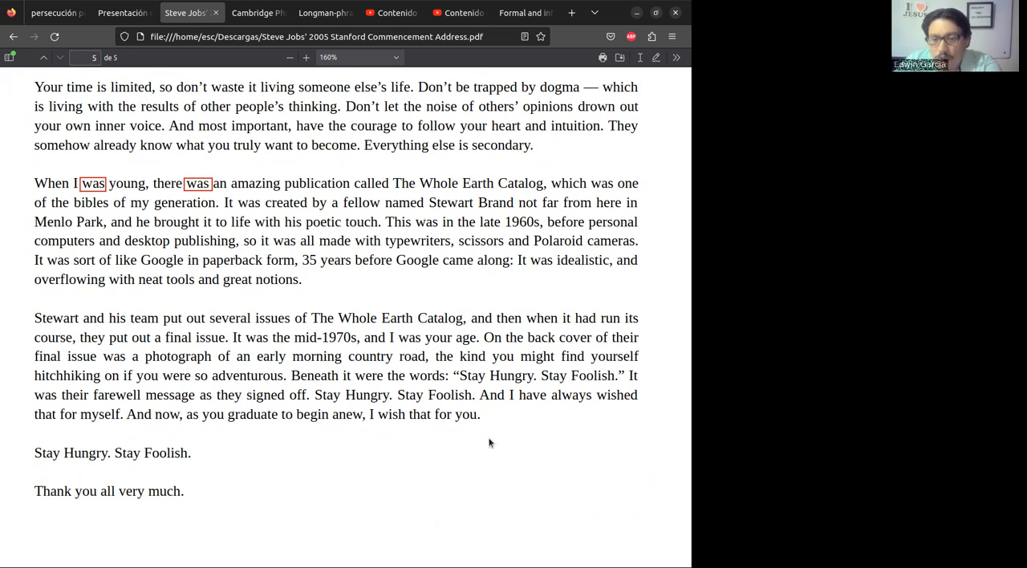
mouse_move(348, 129)
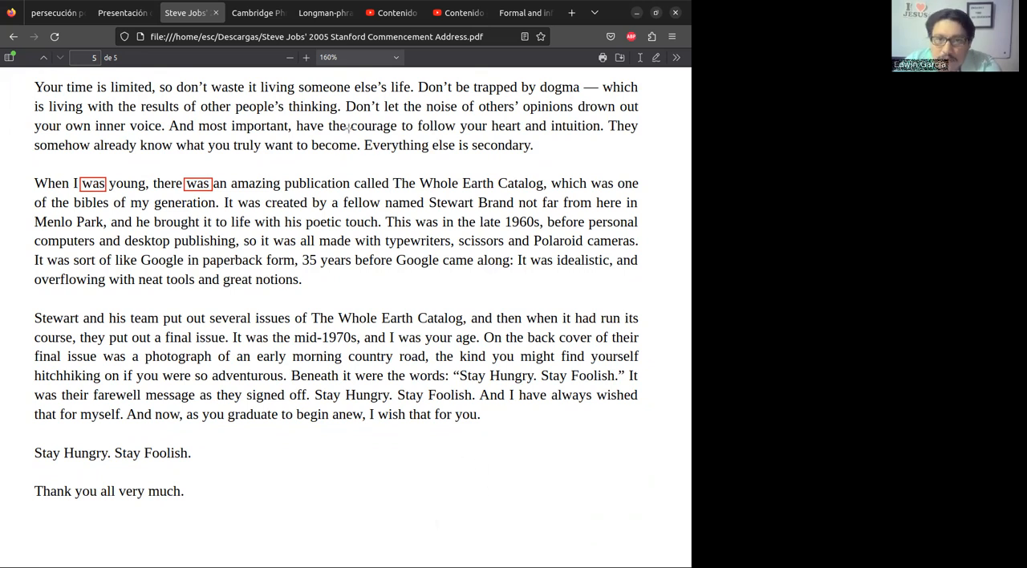
Select the word 'called' in 'publication called The Whole Earth Catalog' for a green box.
double_click(369, 183)
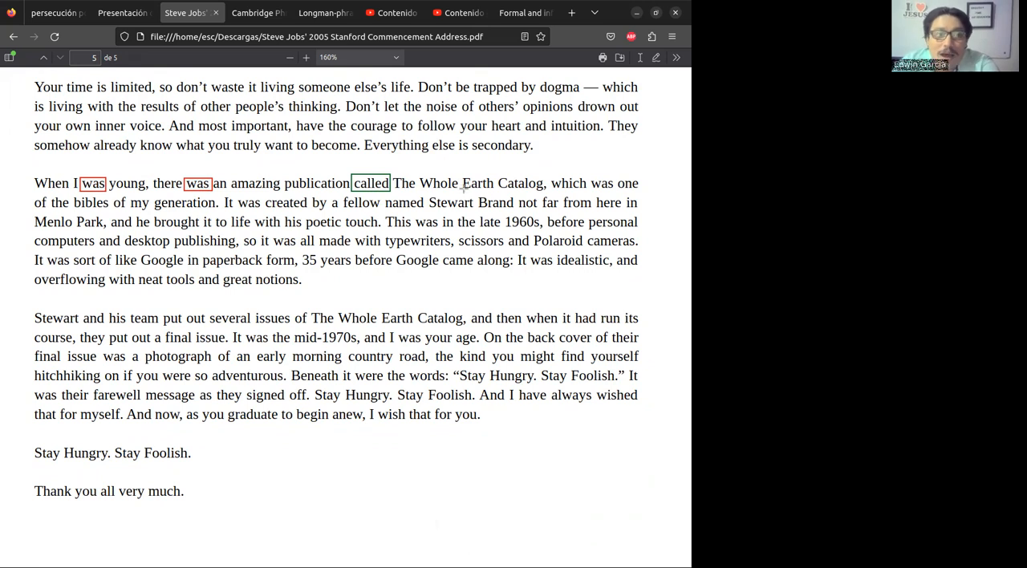
mouse_move(376, 494)
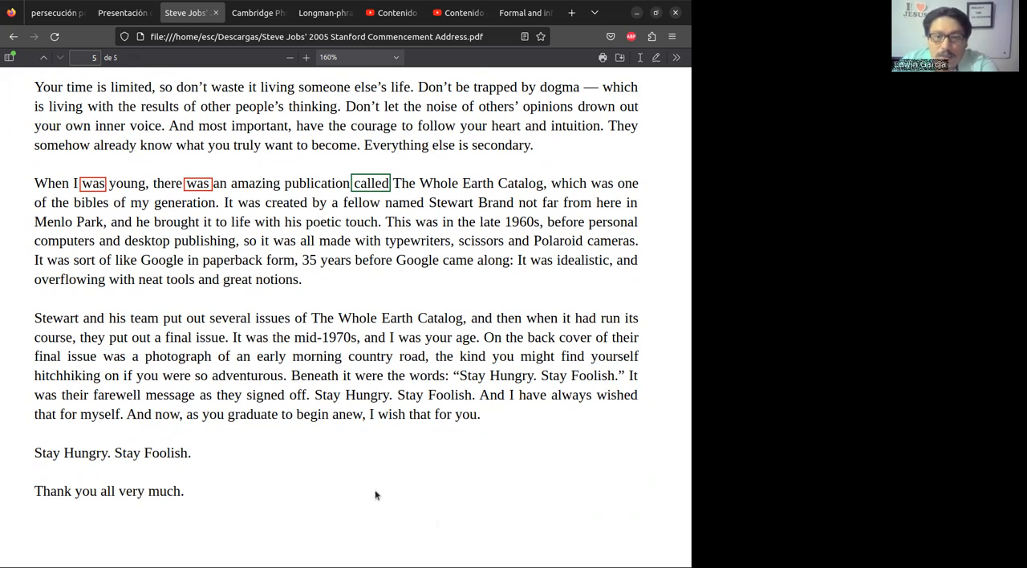
mouse_move(522, 279)
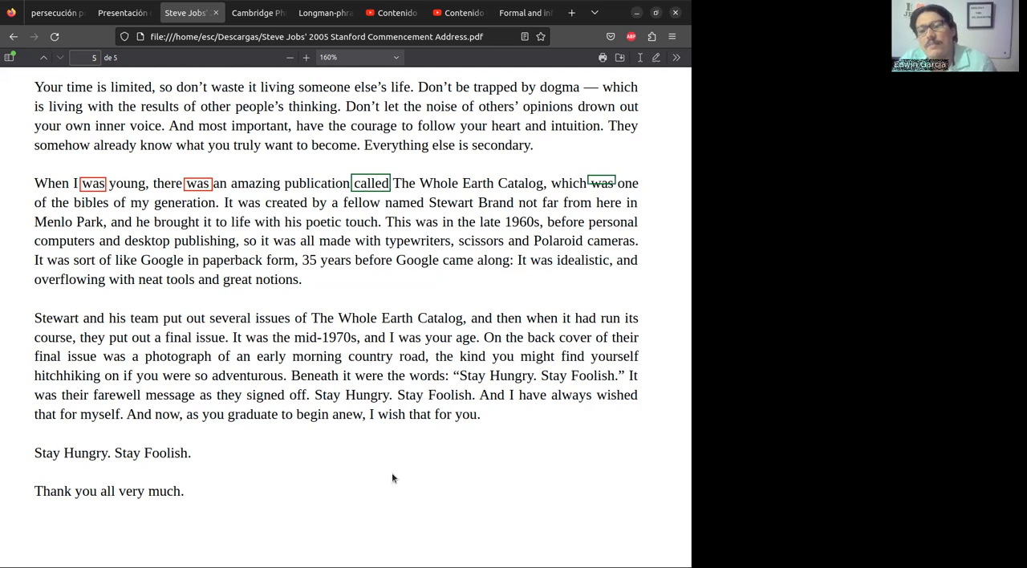
mouse_move(450, 449)
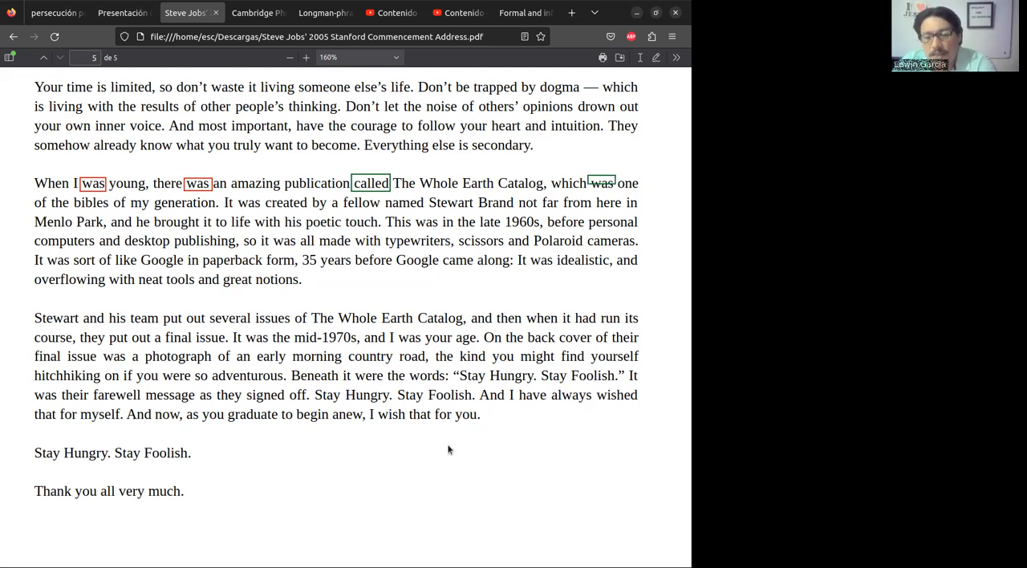
mouse_move(547, 387)
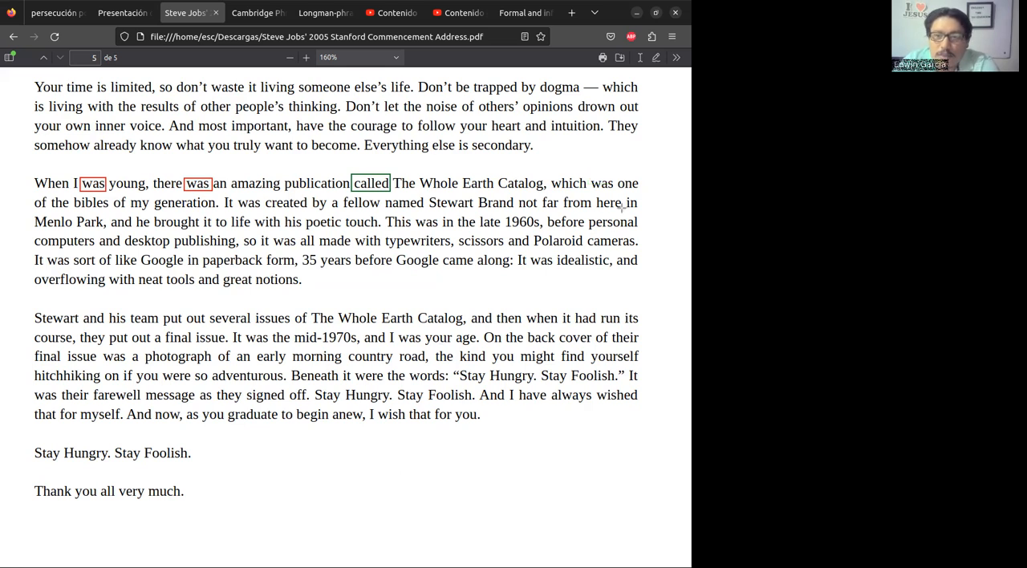
mouse_move(358, 488)
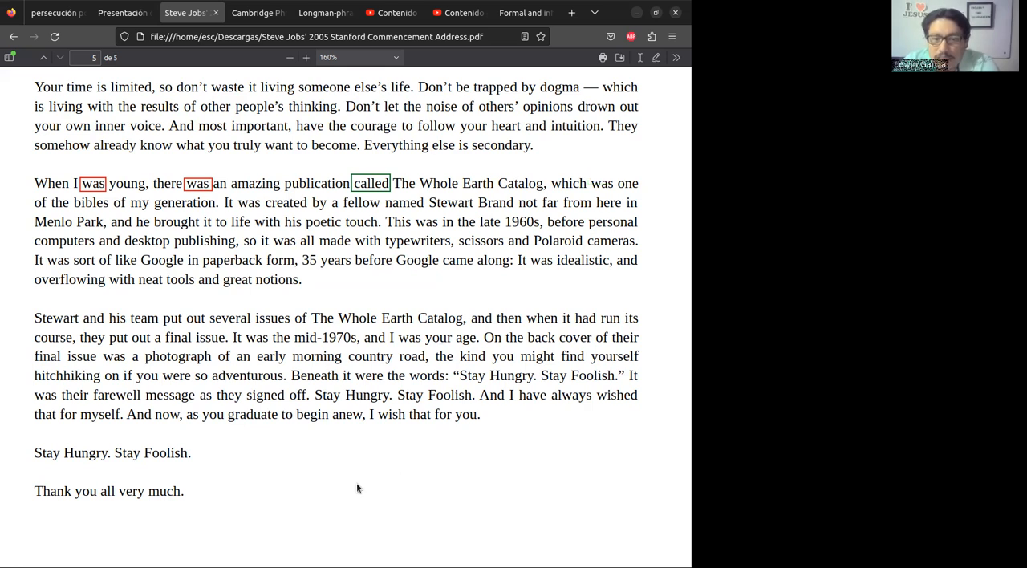
mouse_move(610, 176)
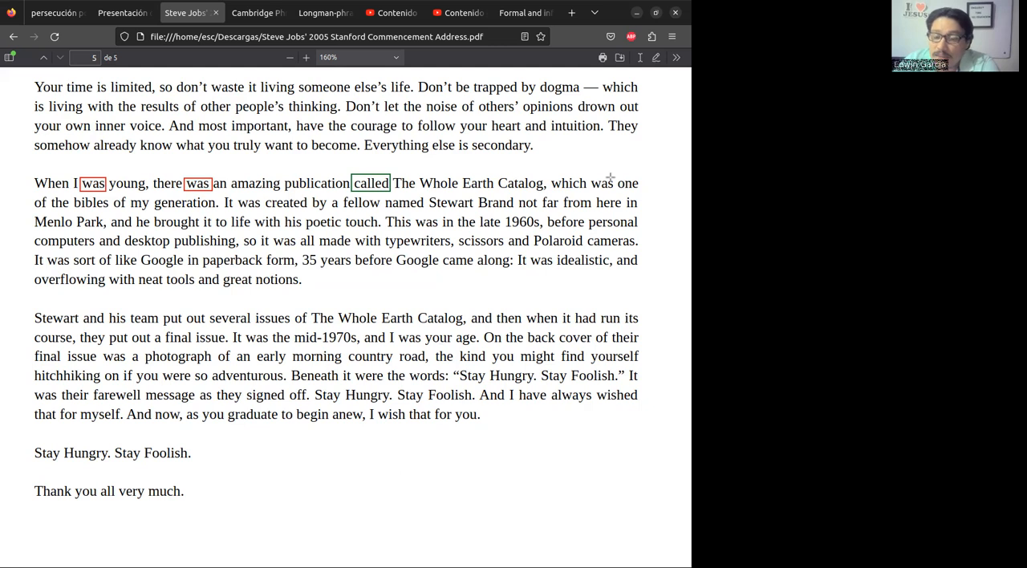
mouse_move(590, 173)
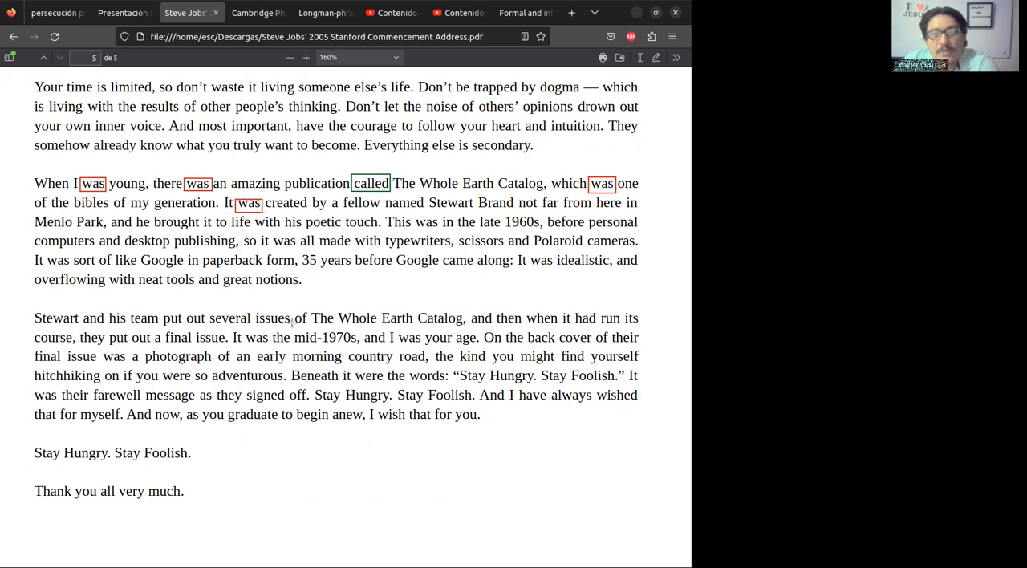
mouse_move(491, 495)
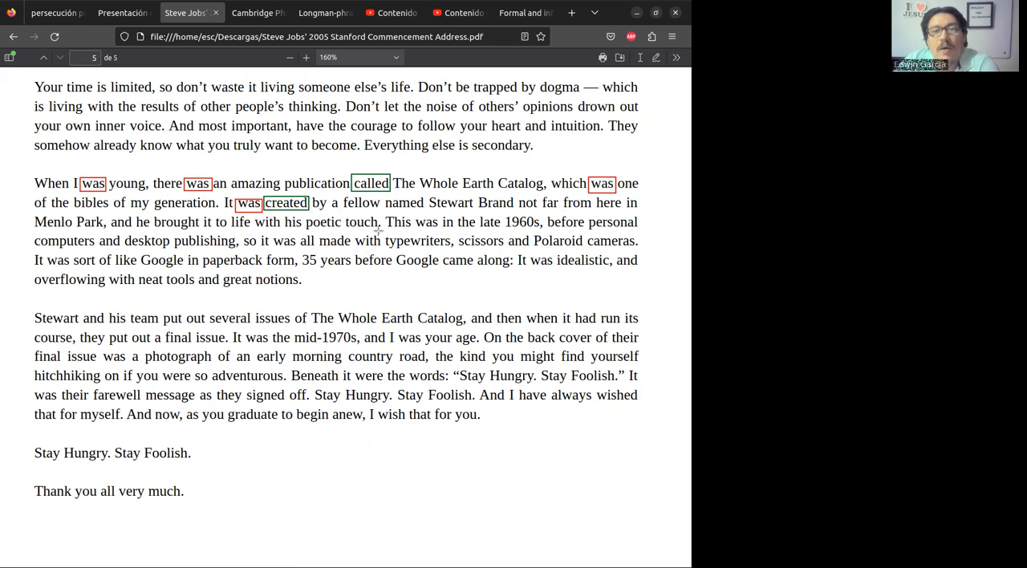
mouse_move(382, 198)
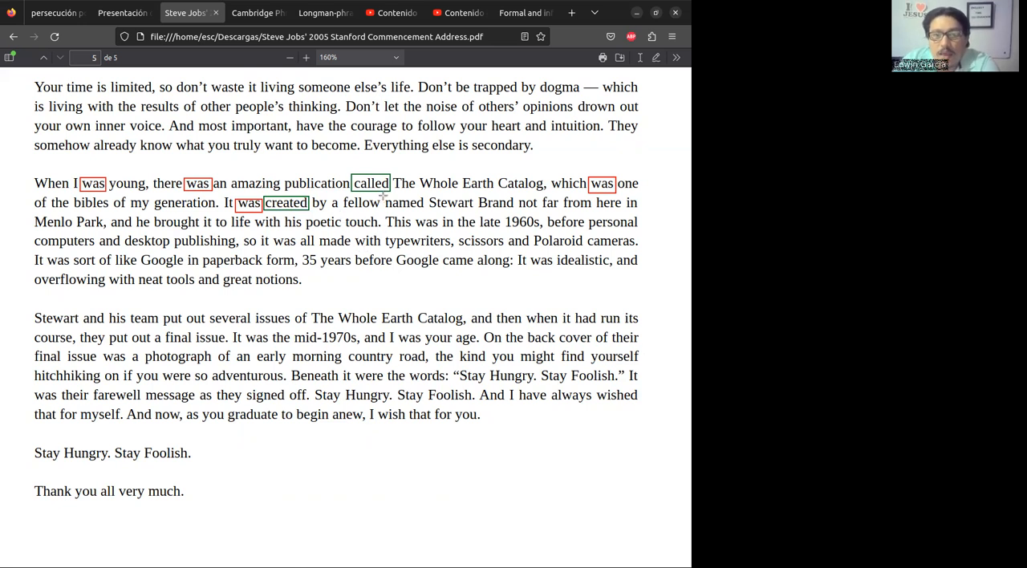
Select a word in the 'which was one... It was created' sentence for boxing.
double_click(404, 202)
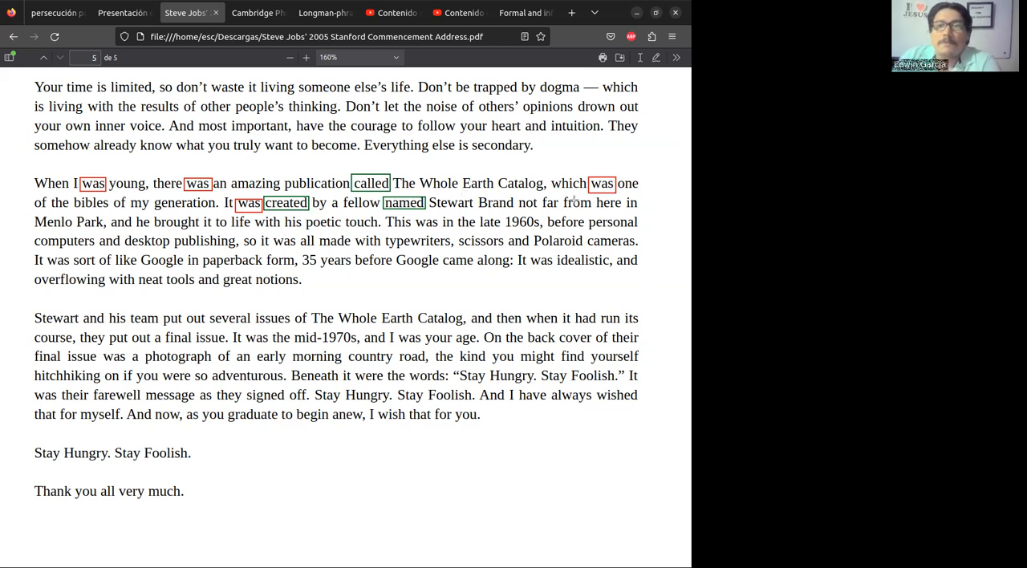
mouse_move(544, 244)
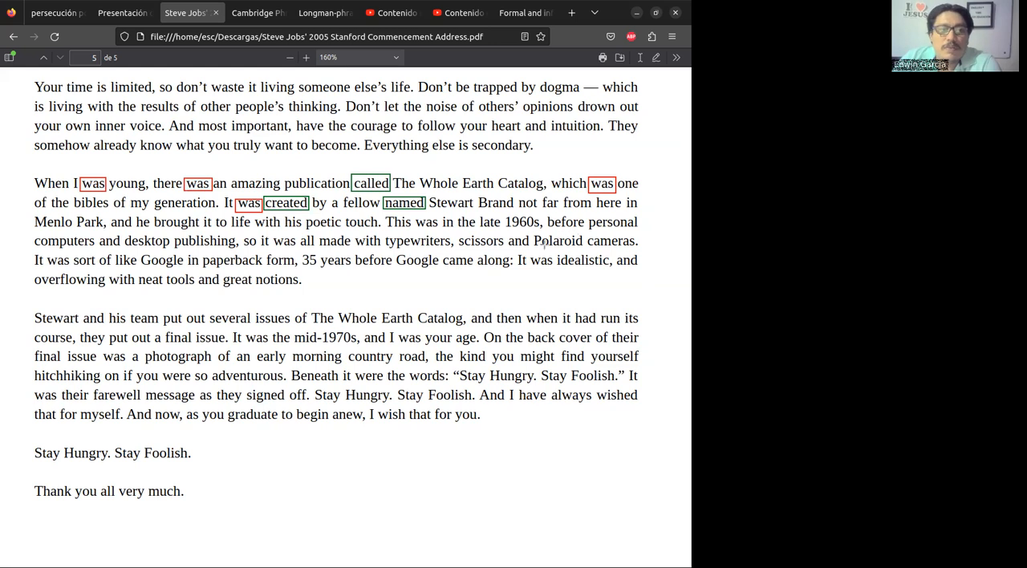
mouse_move(185, 286)
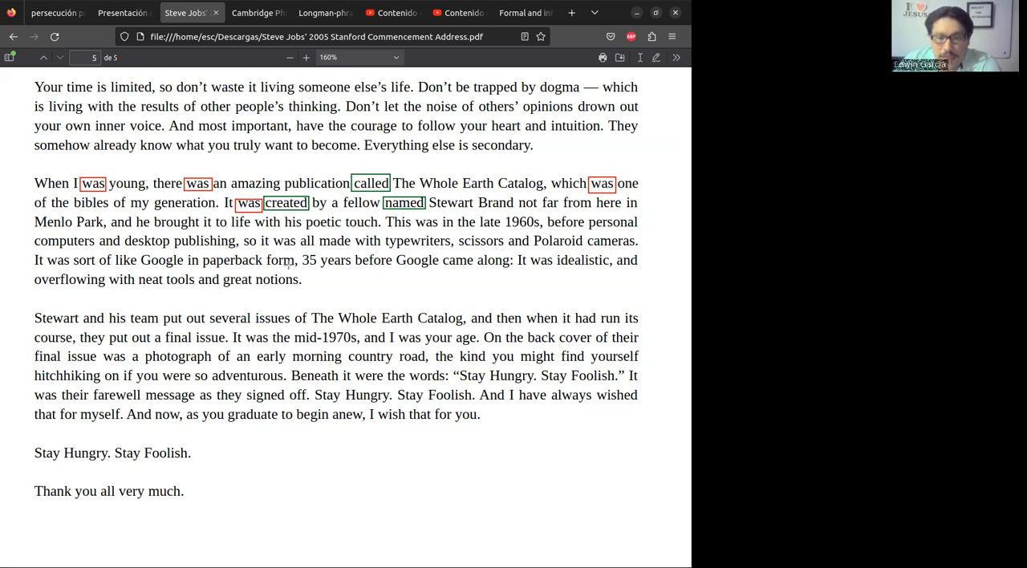
mouse_move(347, 478)
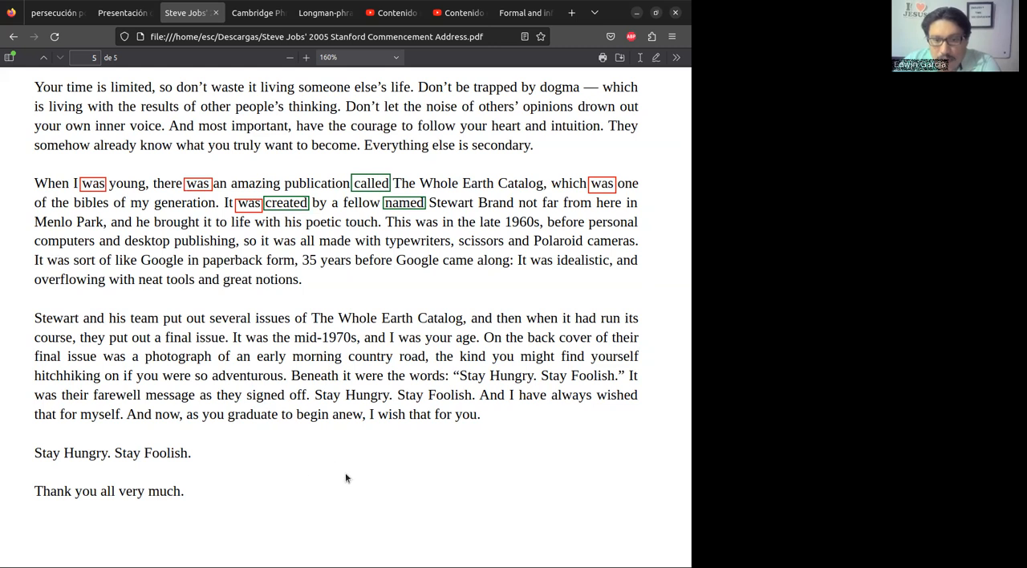
mouse_move(465, 462)
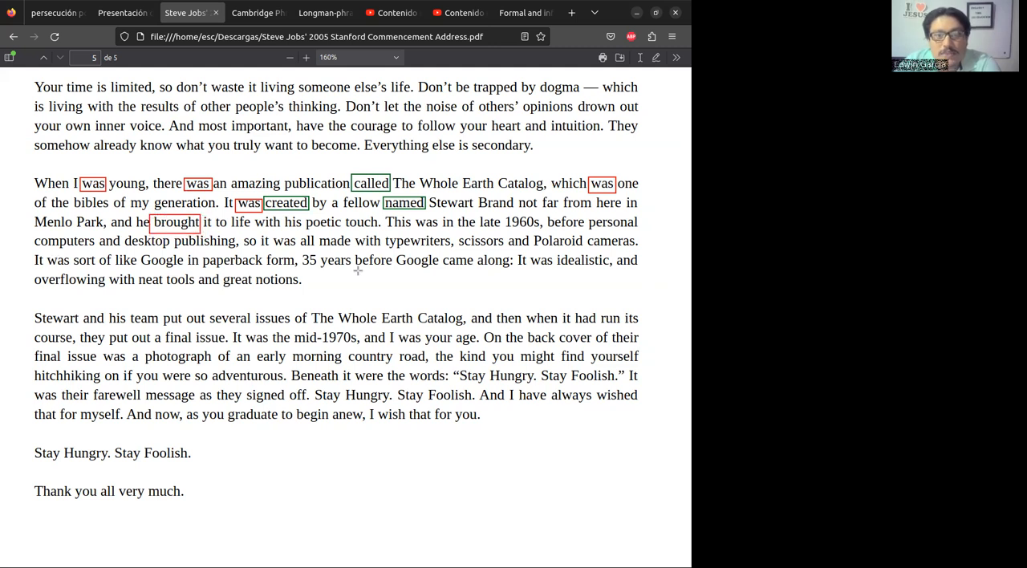
mouse_move(385, 250)
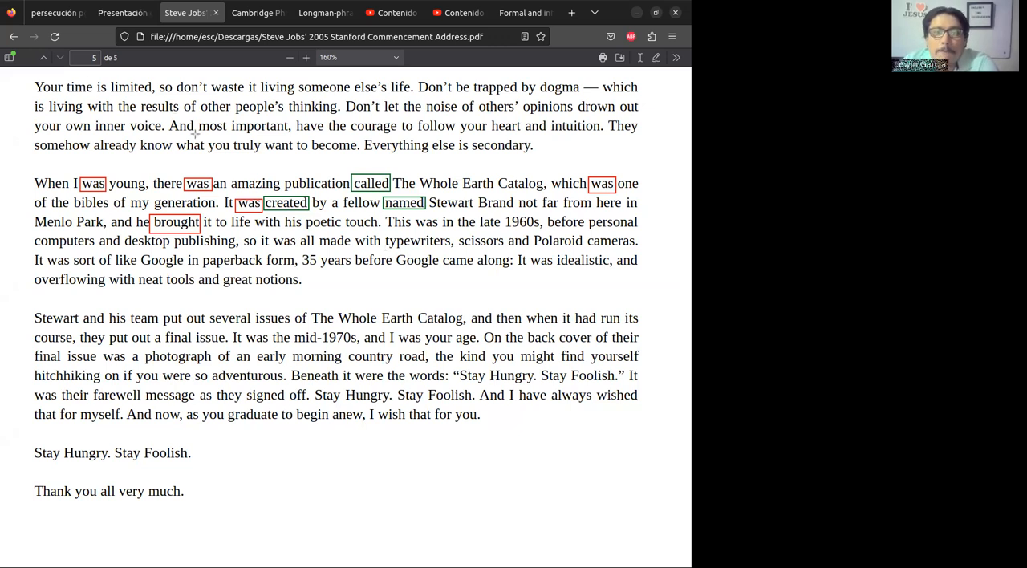
mouse_move(411, 215)
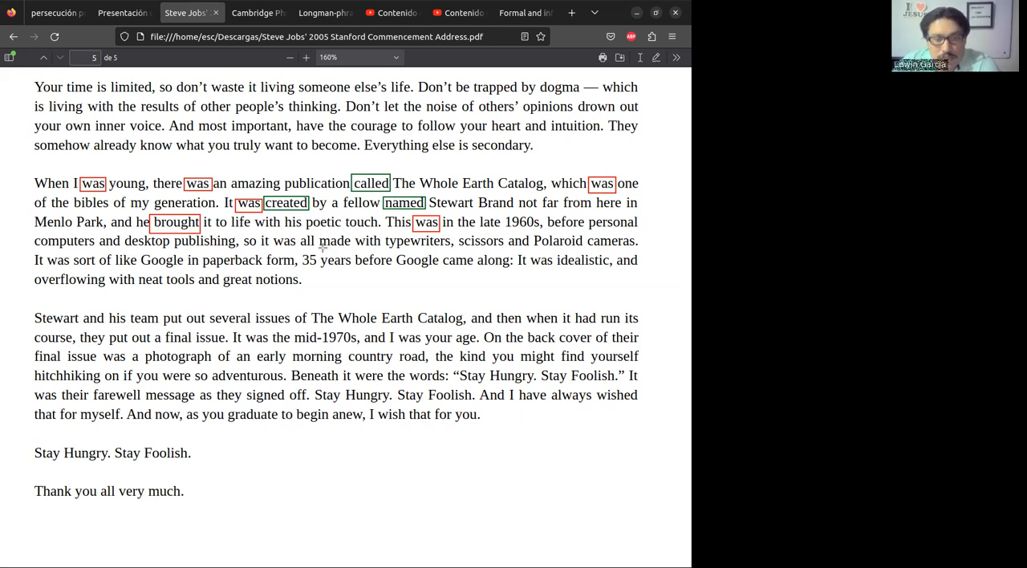
mouse_move(358, 119)
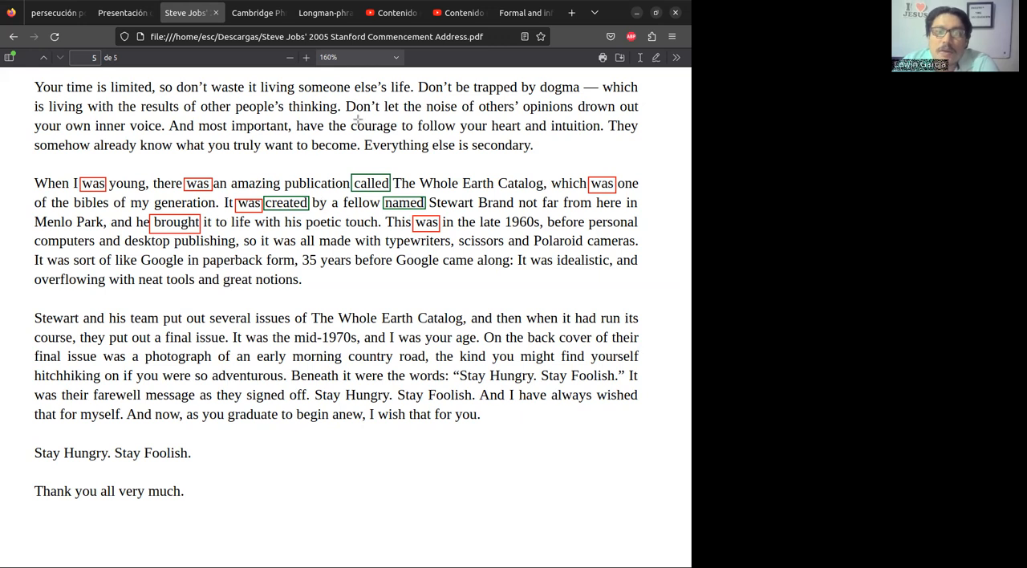
mouse_move(270, 234)
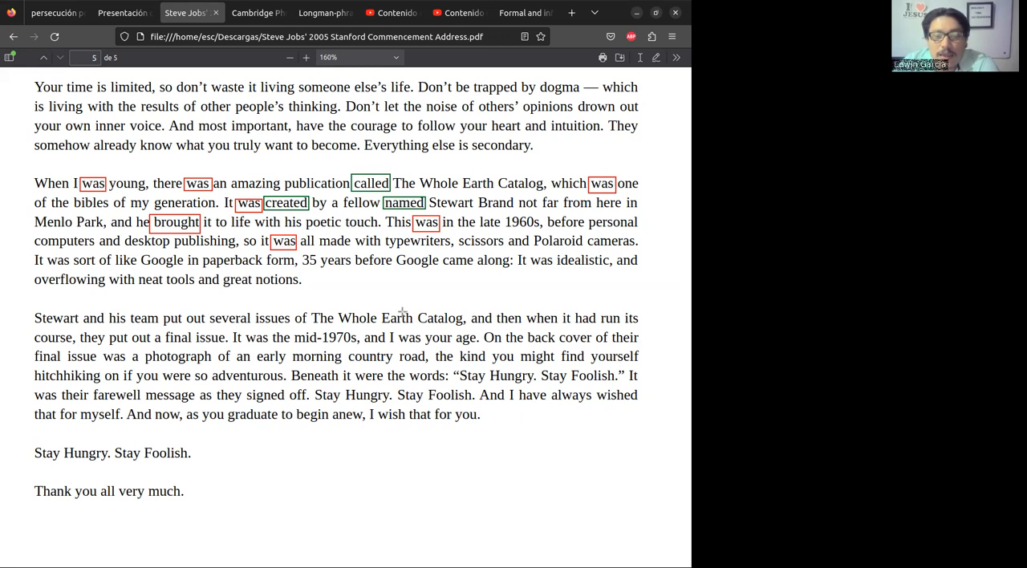
mouse_move(433, 254)
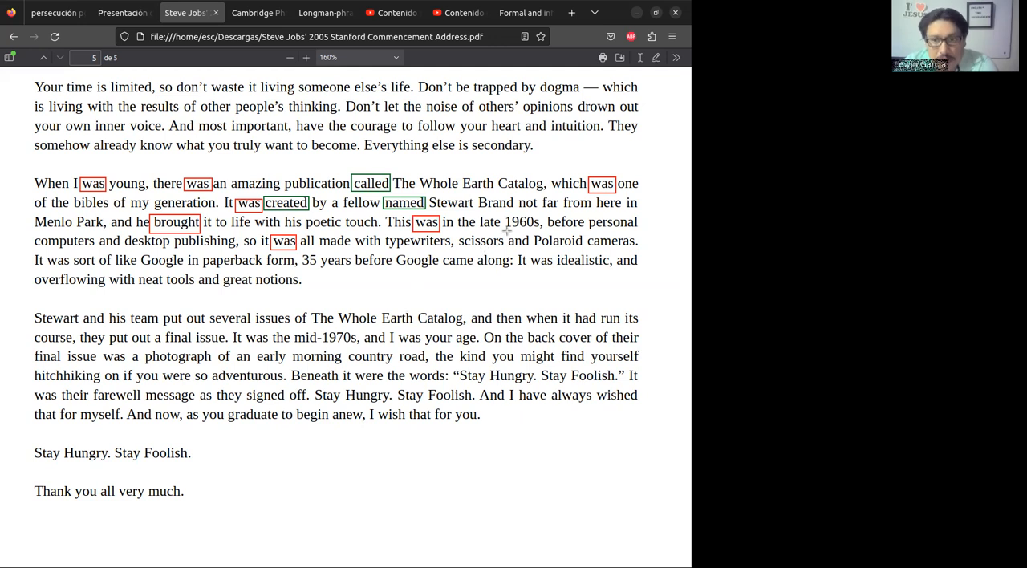
mouse_move(606, 256)
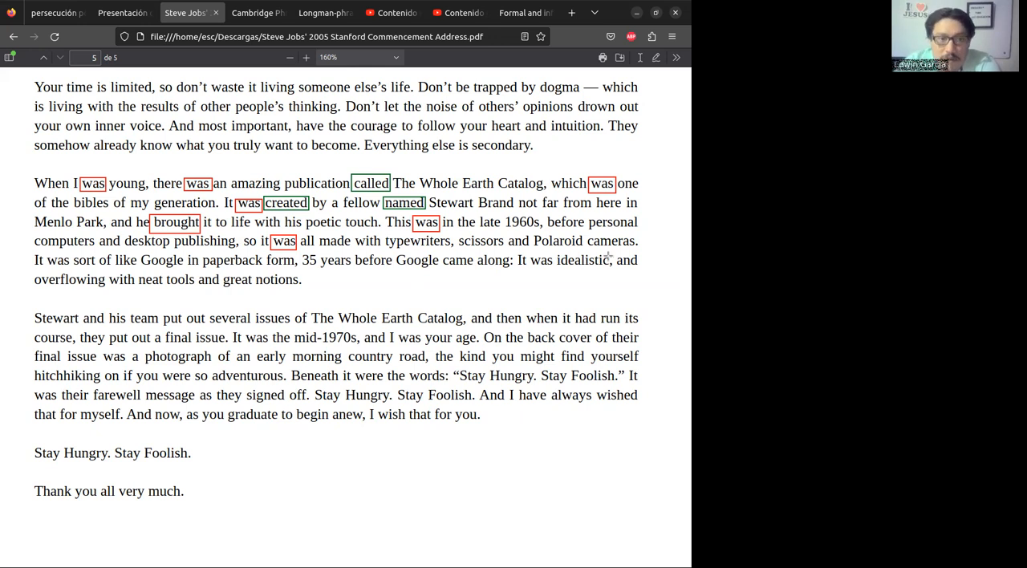
mouse_move(28, 267)
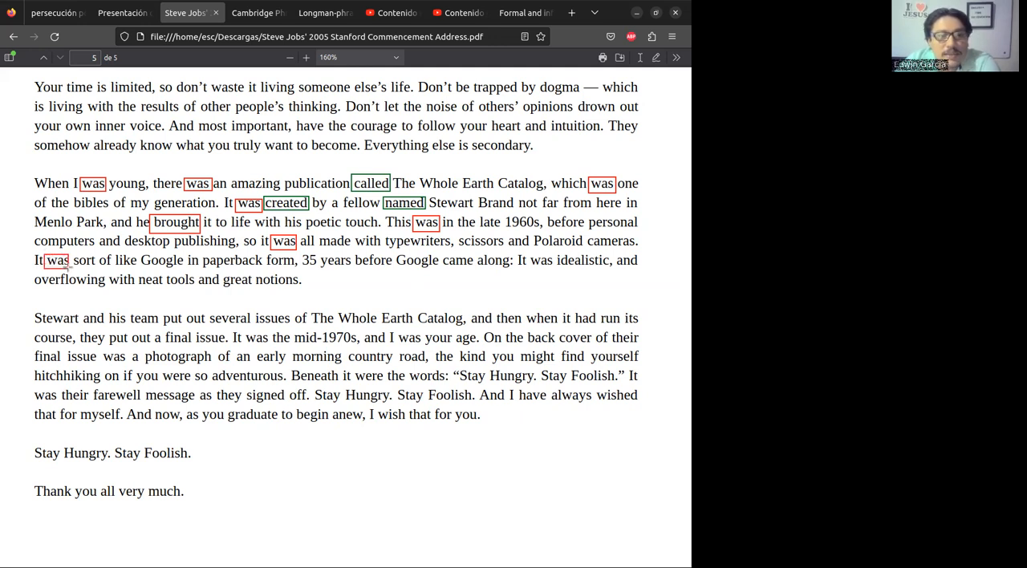
mouse_move(183, 267)
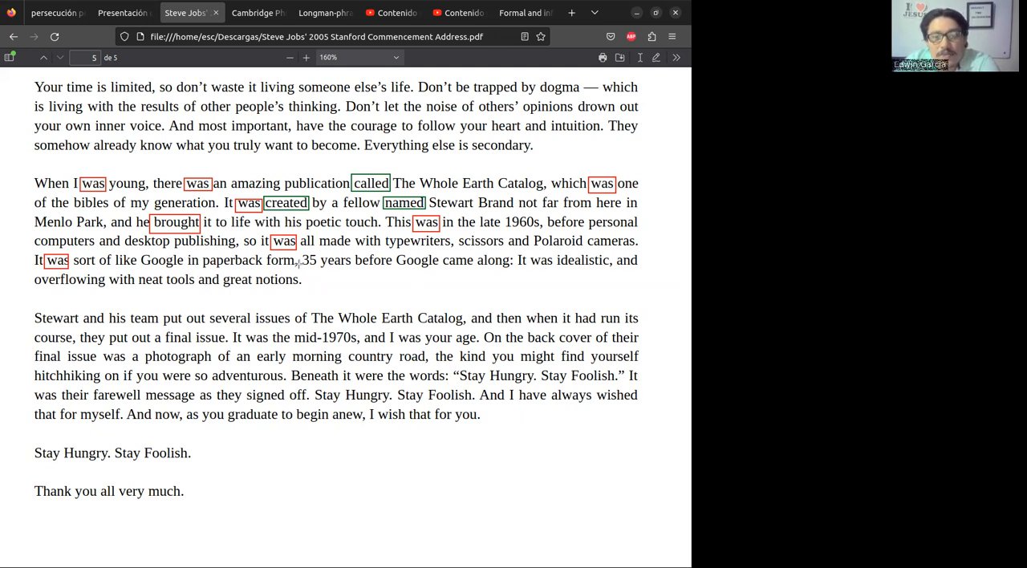
mouse_move(337, 284)
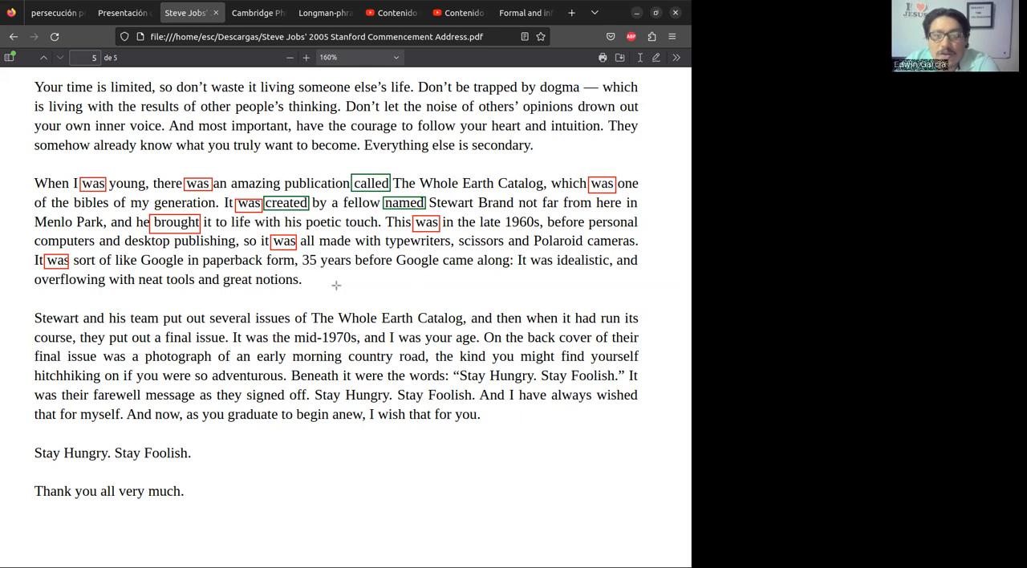
mouse_move(440, 255)
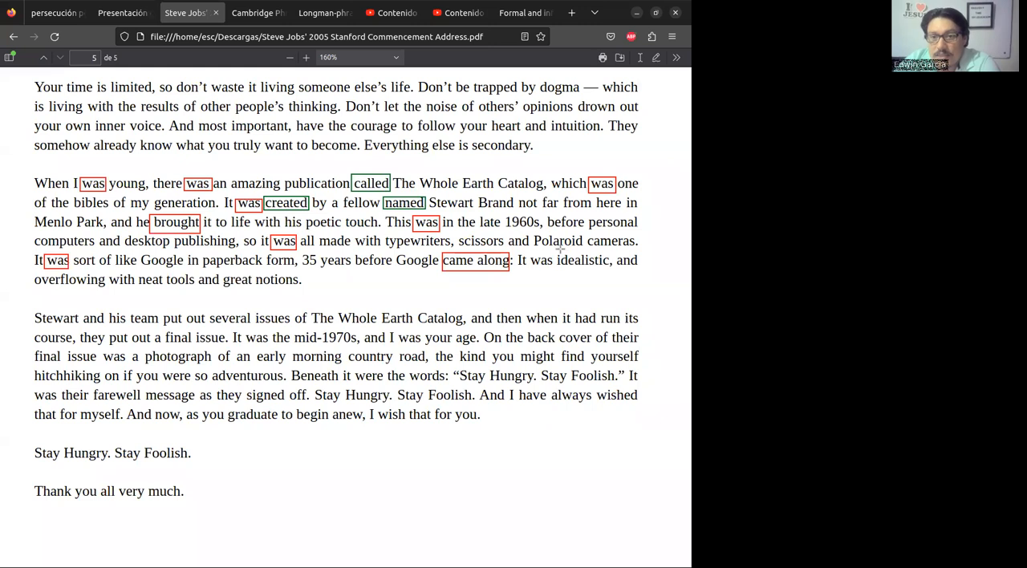
mouse_move(558, 250)
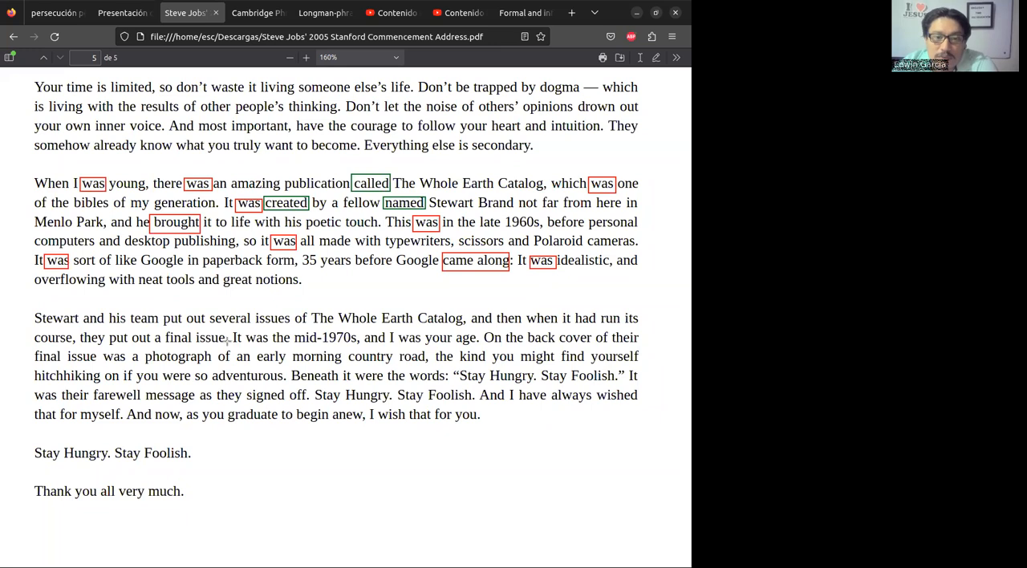
mouse_move(418, 345)
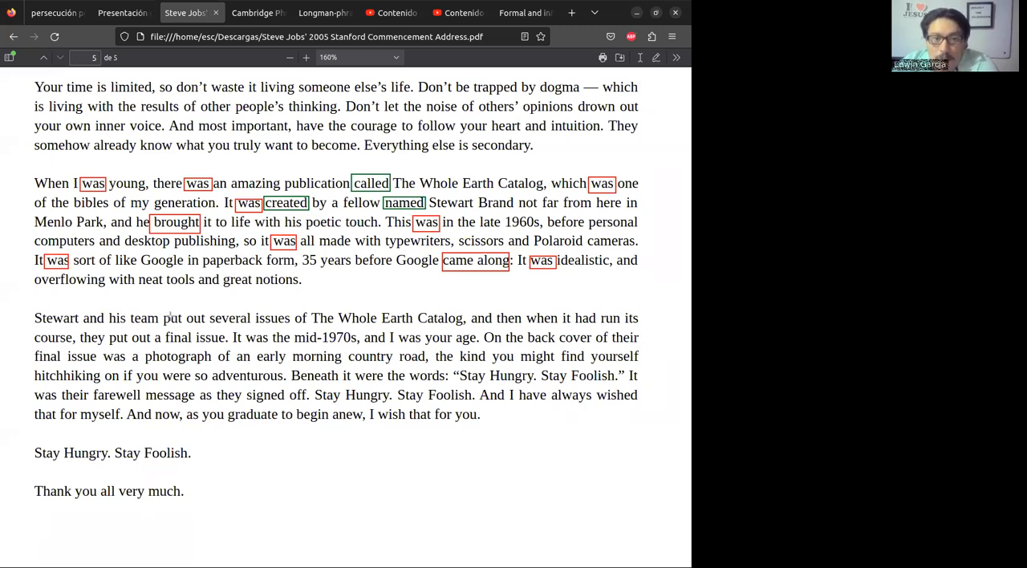
Select a past verb in the sentence about Google for a red box.
double_click(173, 317)
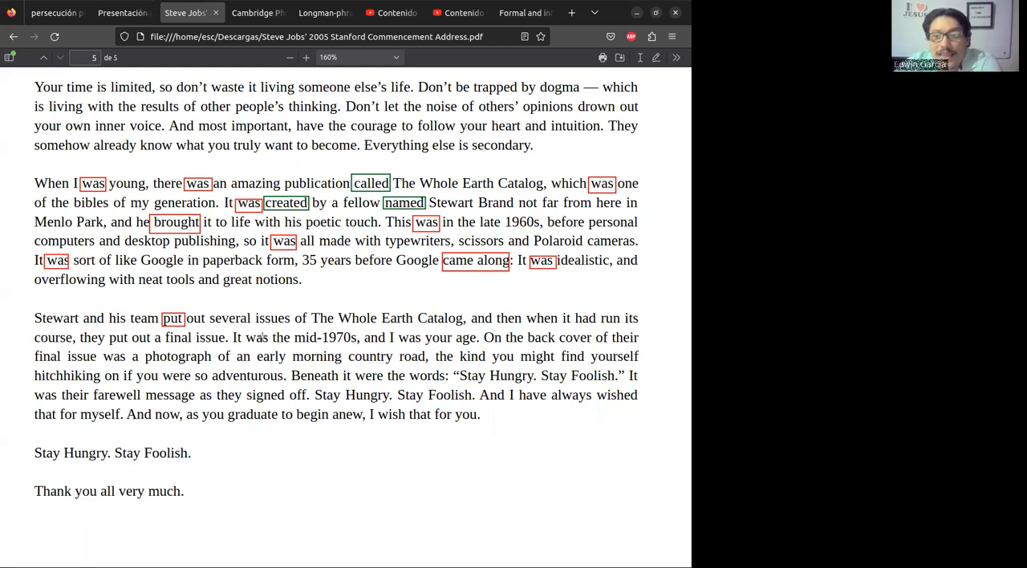
mouse_move(536, 334)
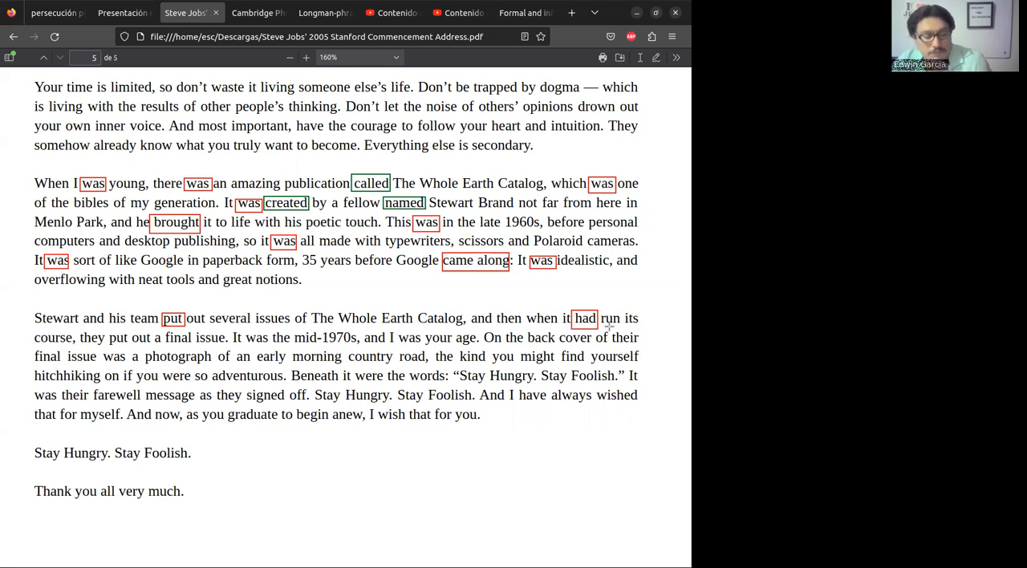
mouse_move(354, 460)
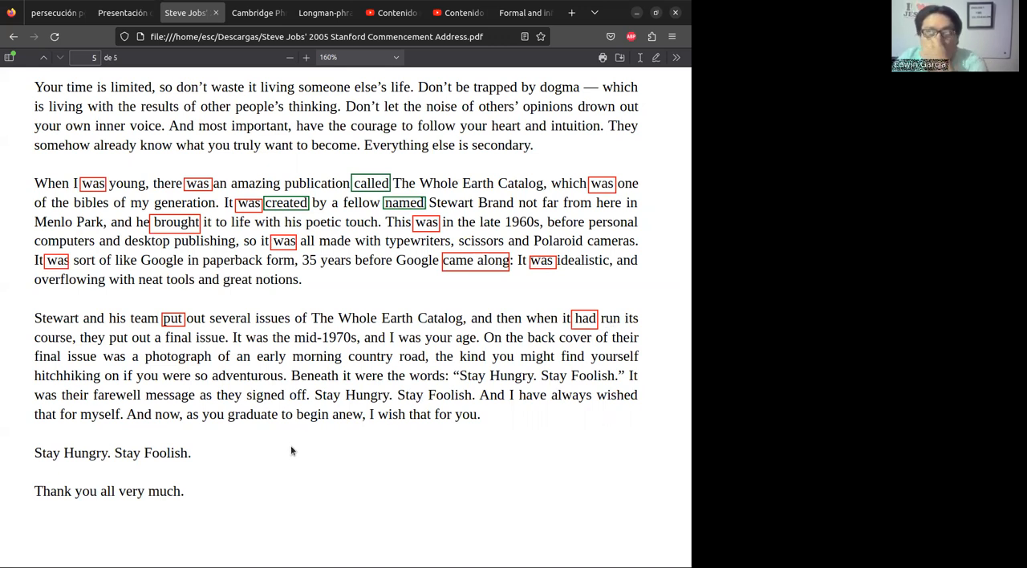
mouse_move(404, 443)
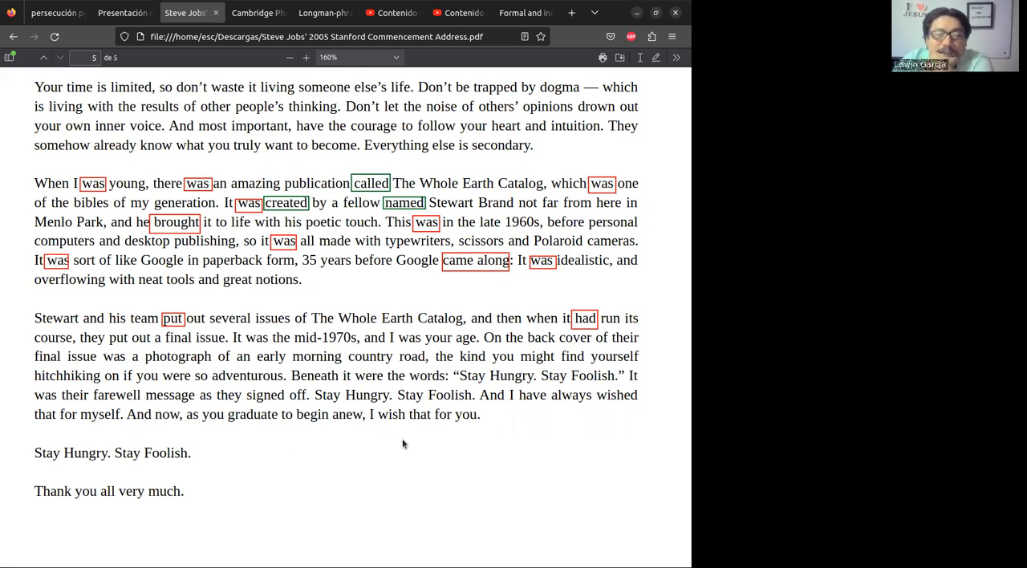
mouse_move(437, 468)
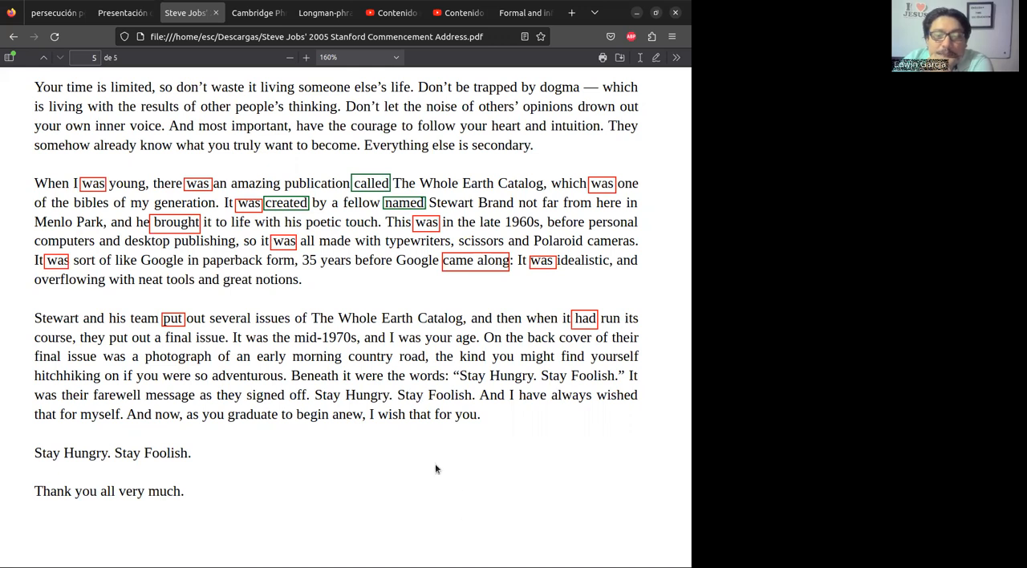
mouse_move(526, 471)
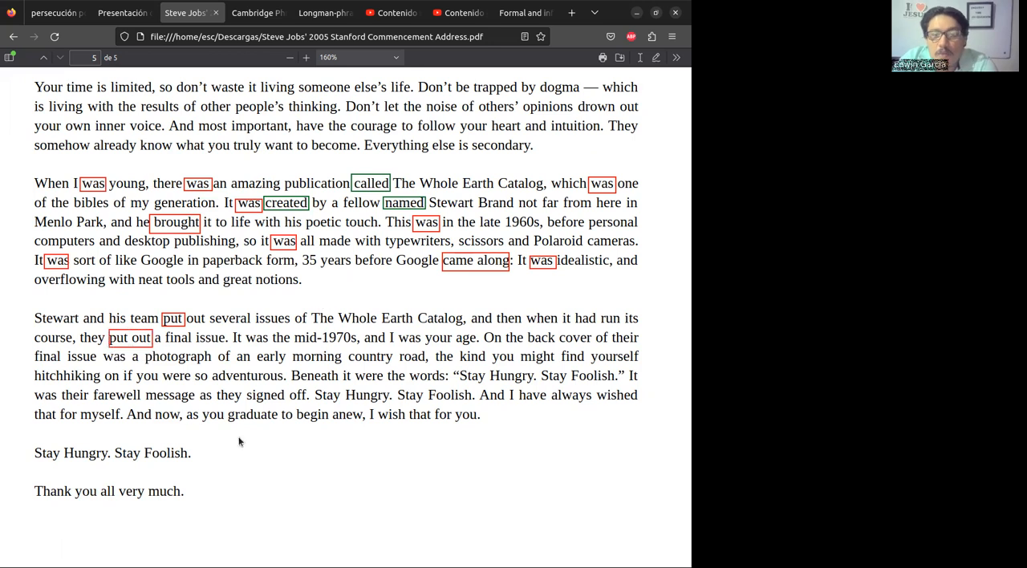
mouse_move(369, 473)
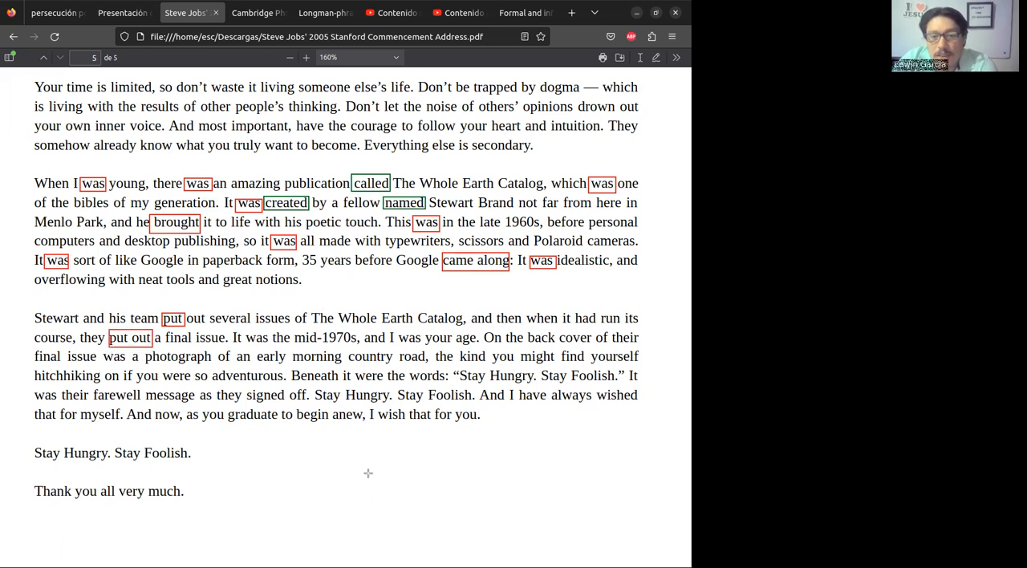
mouse_move(250, 332)
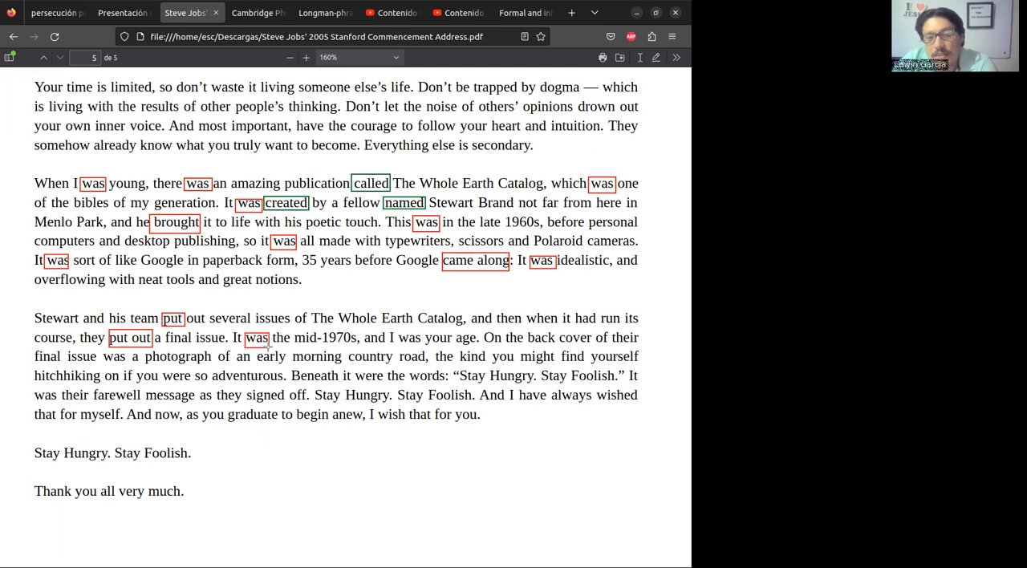
mouse_move(394, 331)
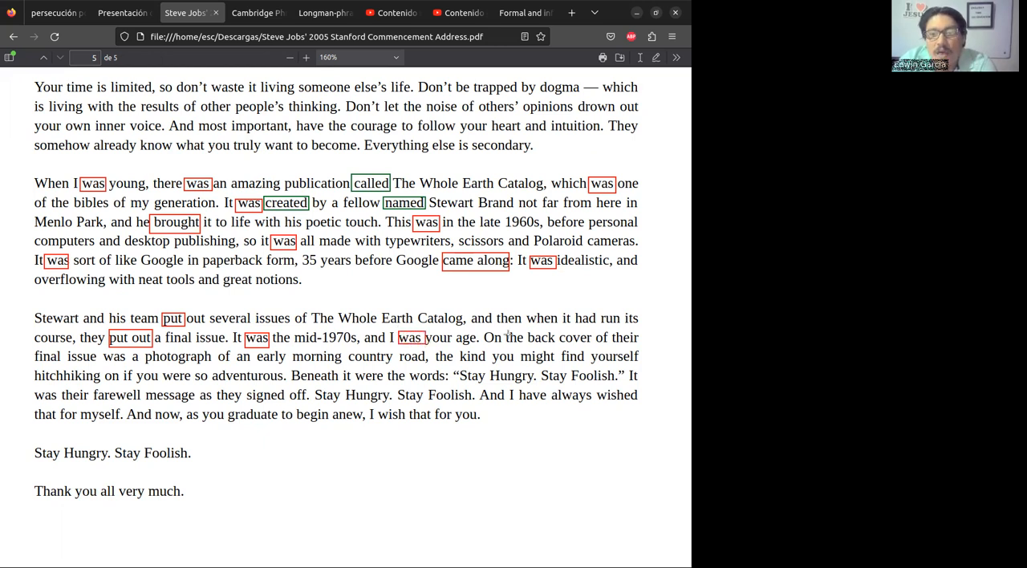
mouse_move(93, 404)
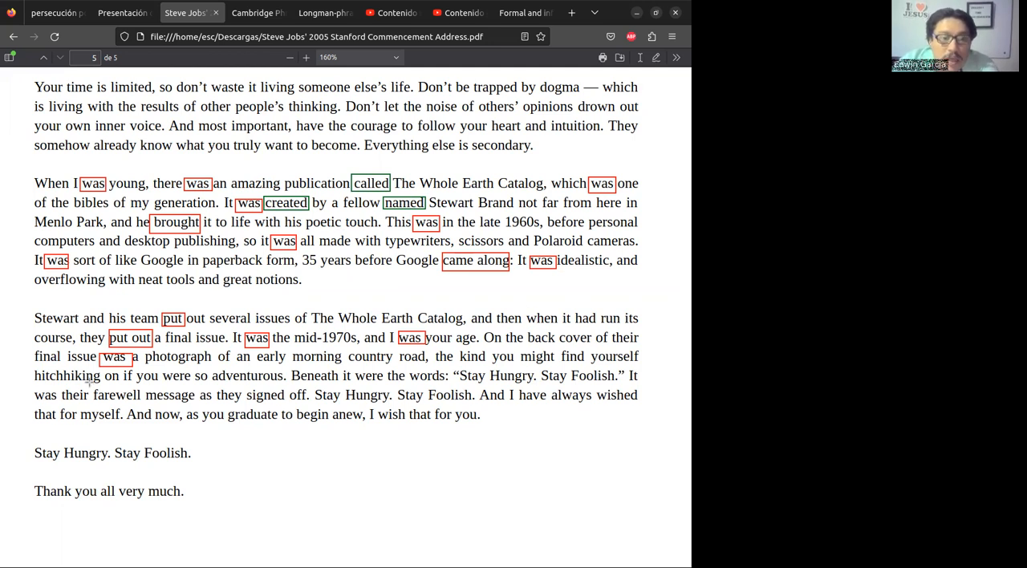
mouse_move(279, 384)
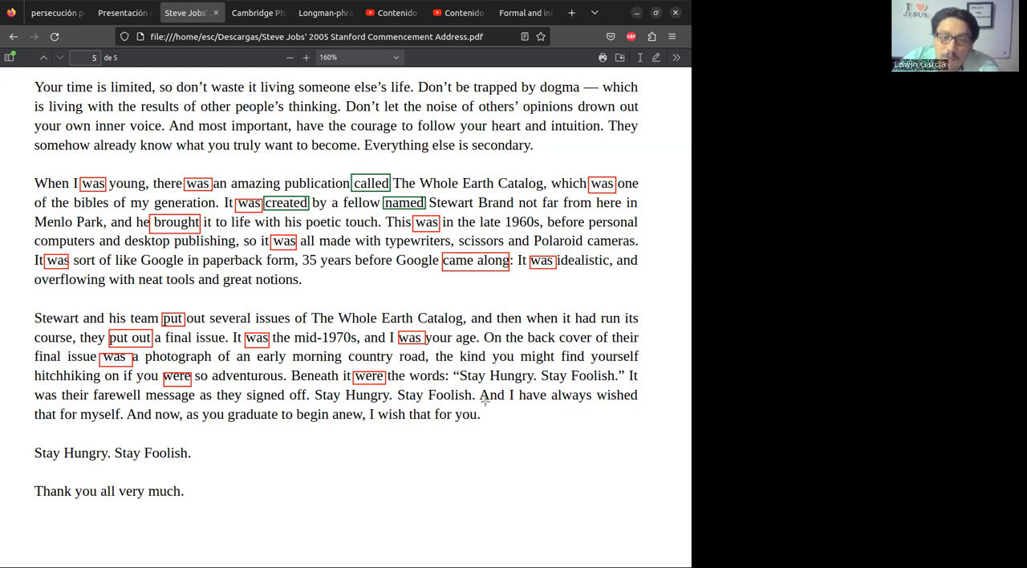
mouse_move(458, 488)
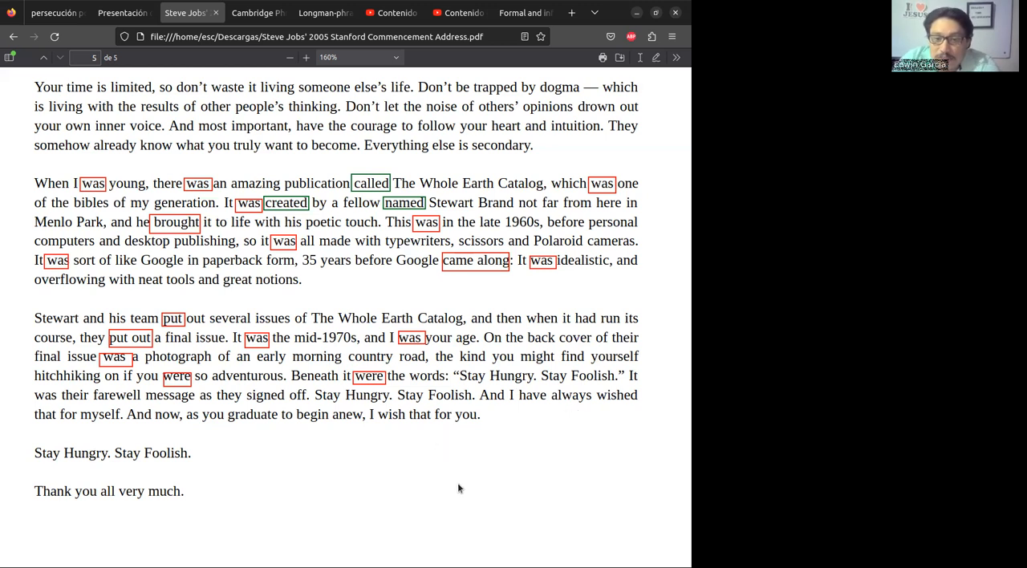
mouse_move(462, 498)
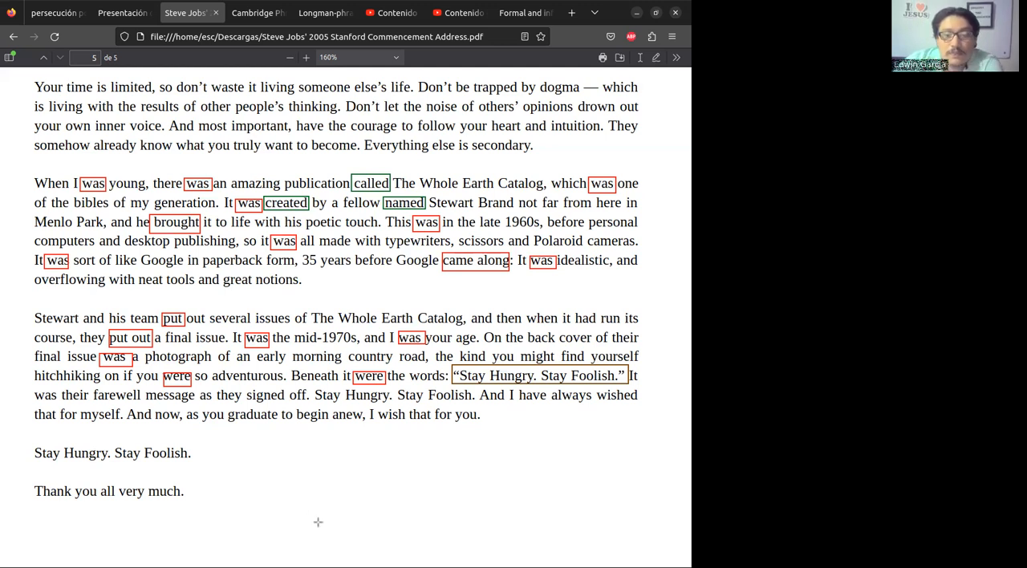
mouse_move(428, 465)
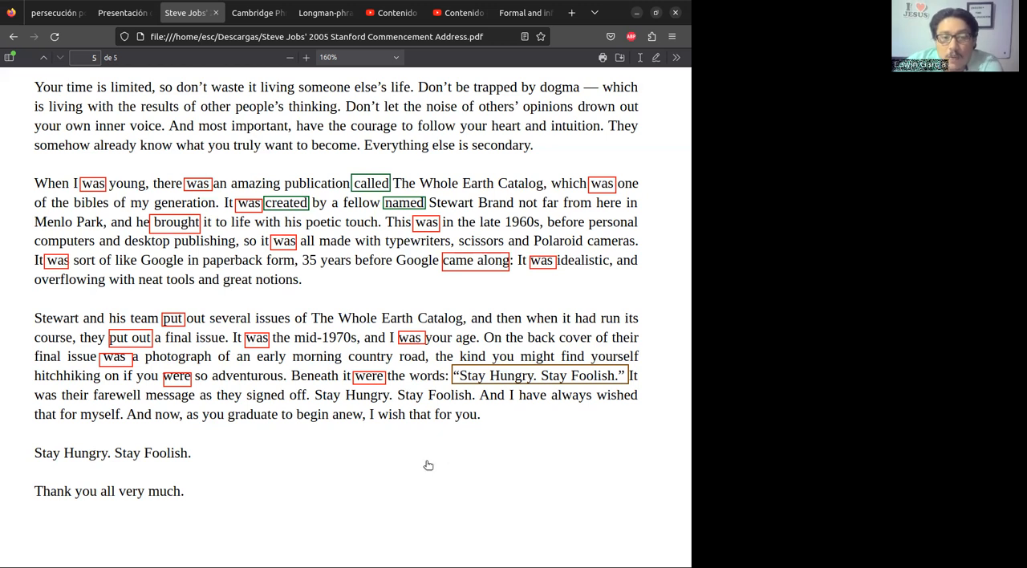
mouse_move(462, 473)
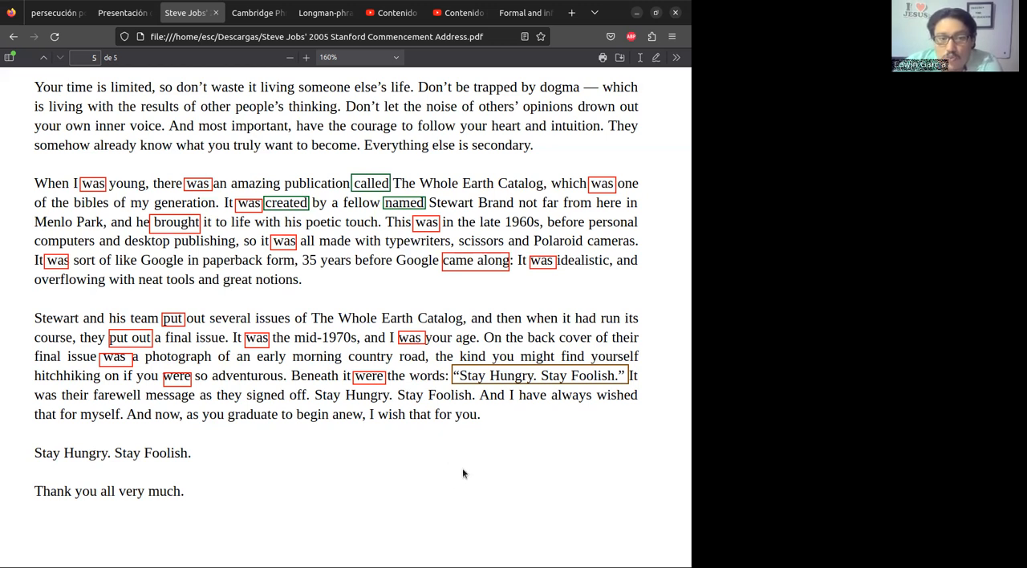
mouse_move(468, 516)
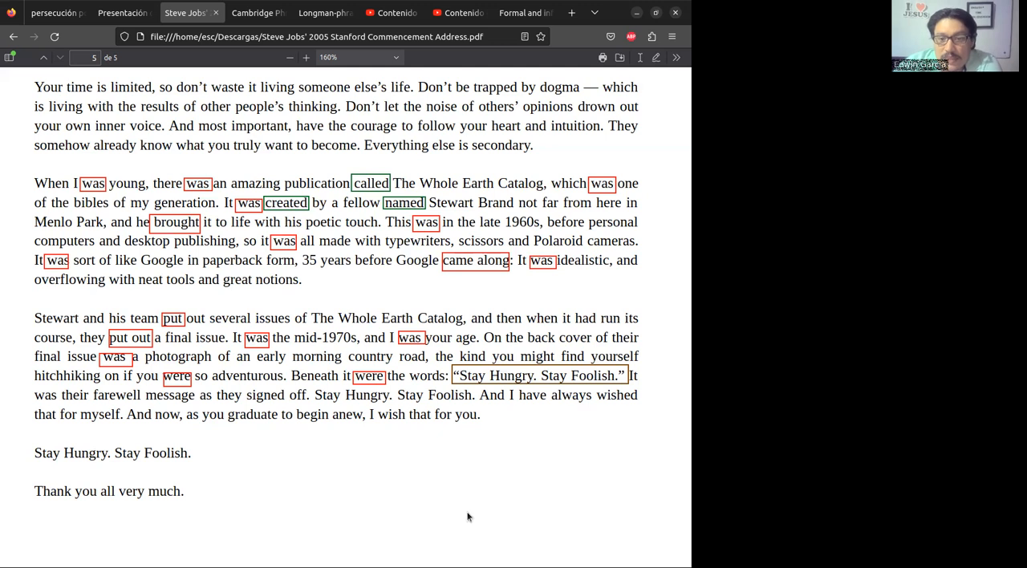
mouse_move(498, 512)
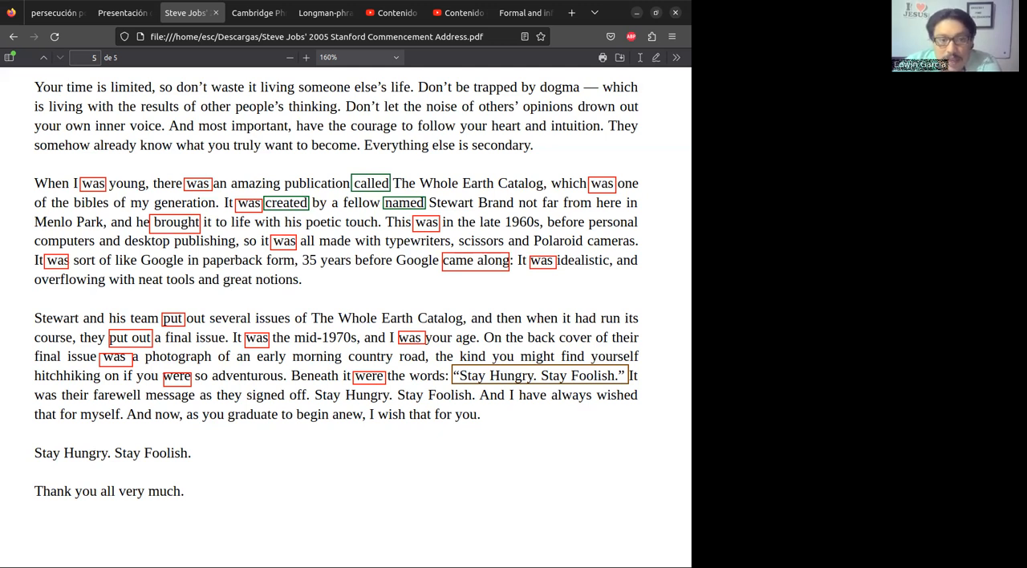
Begin the red box around 'was' in 'It was their farewell message'.
click(43, 395)
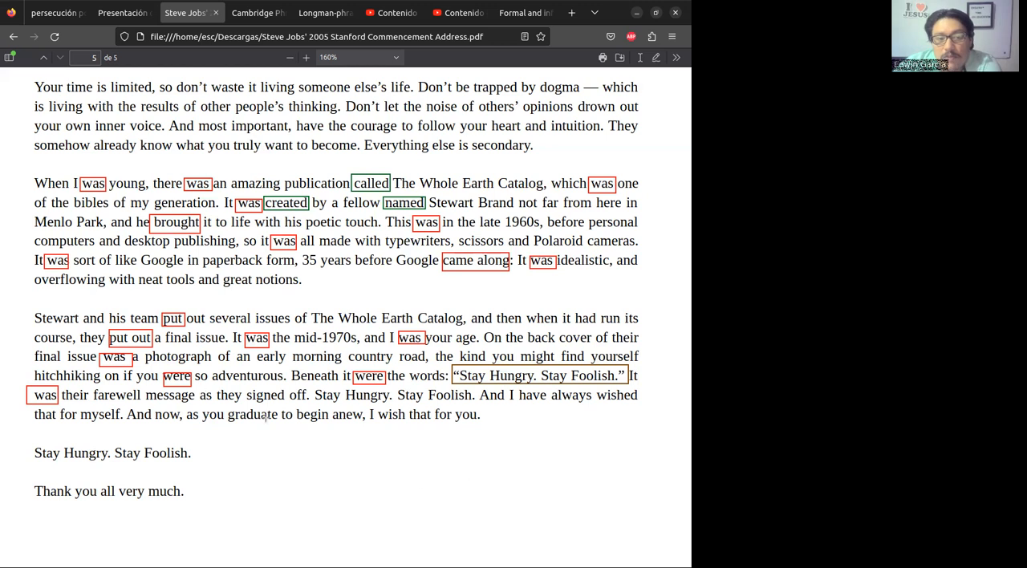
mouse_move(91, 388)
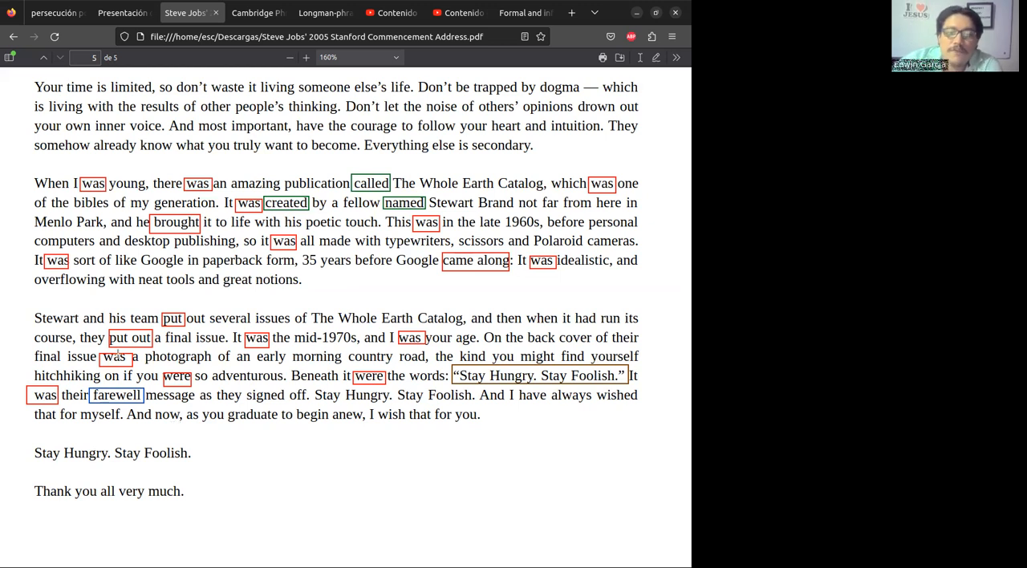
mouse_move(312, 440)
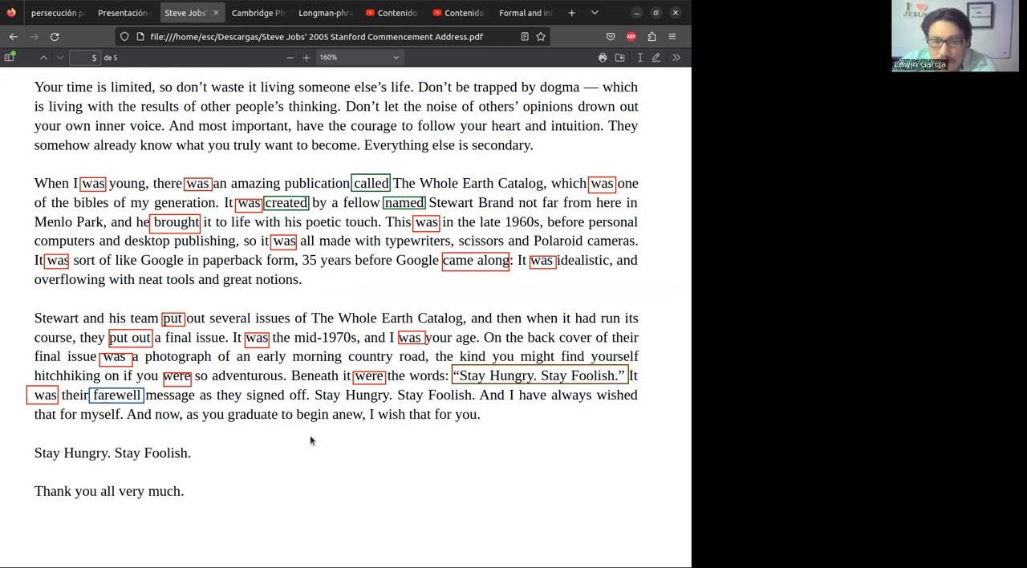
mouse_move(453, 459)
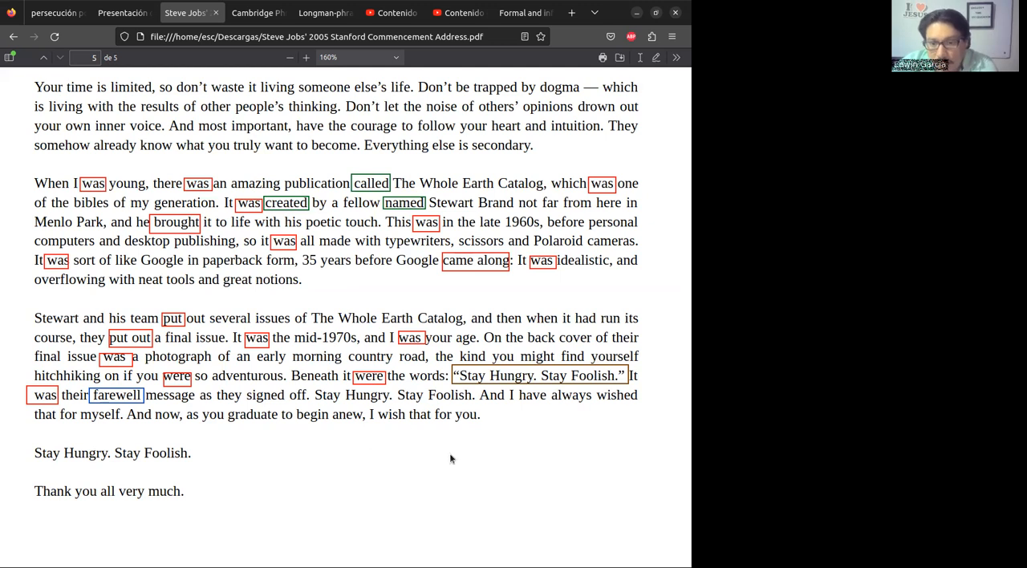
mouse_move(245, 386)
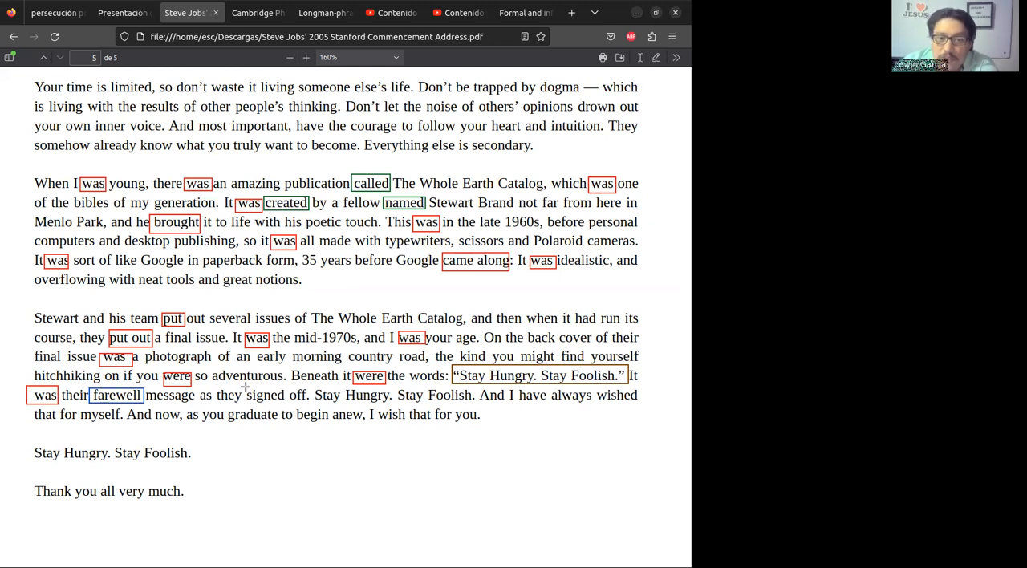
Begin the red box around the phrase 'signed off' in the final paragraph.
double_click(275, 395)
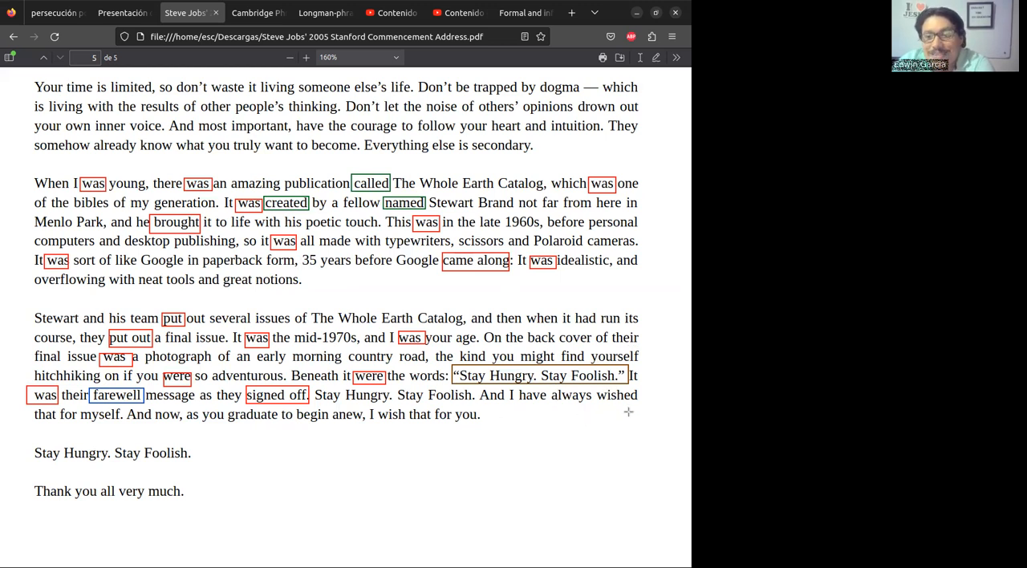
mouse_move(466, 481)
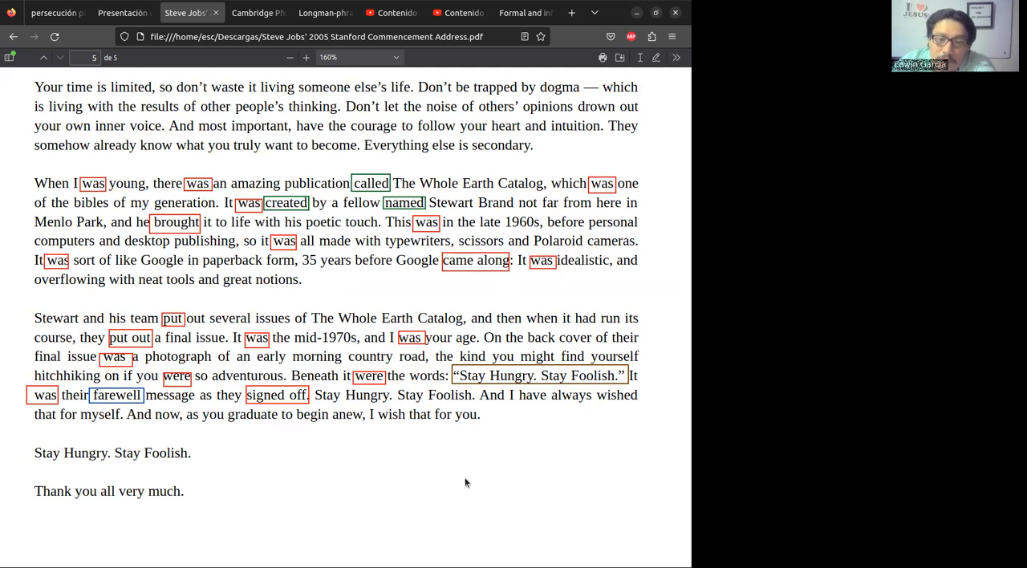
mouse_move(542, 439)
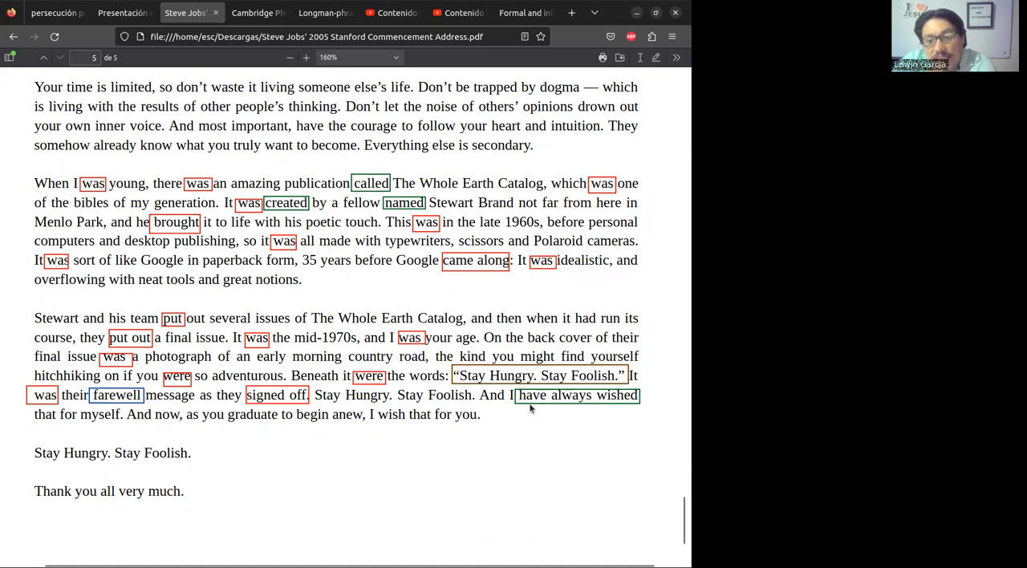
mouse_move(529, 404)
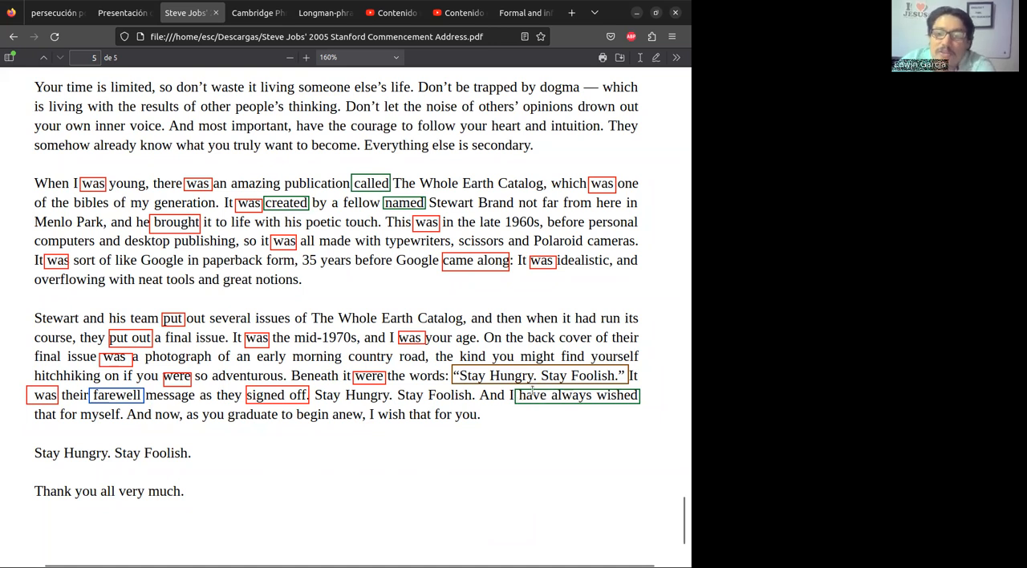
mouse_move(552, 411)
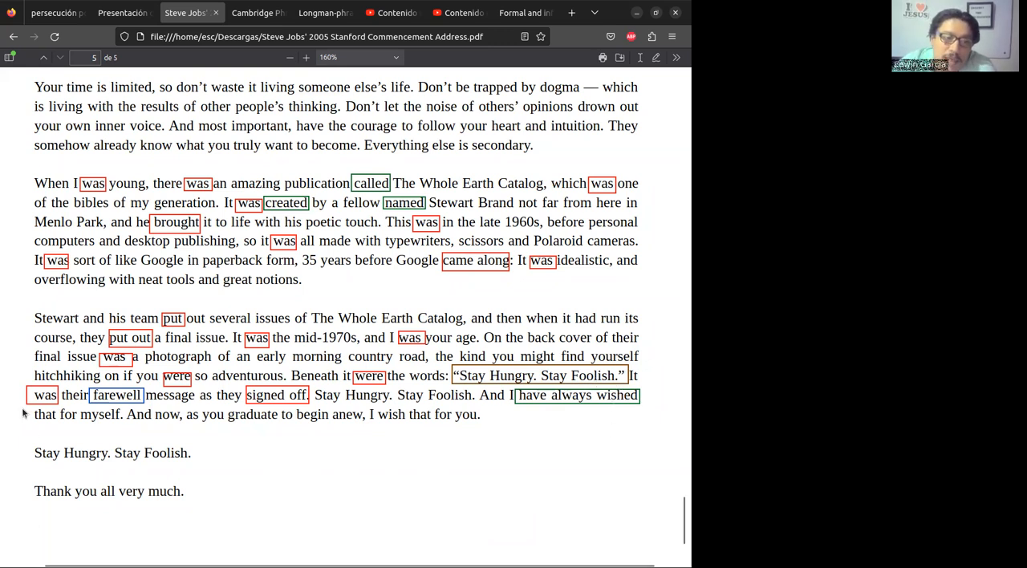
mouse_move(156, 429)
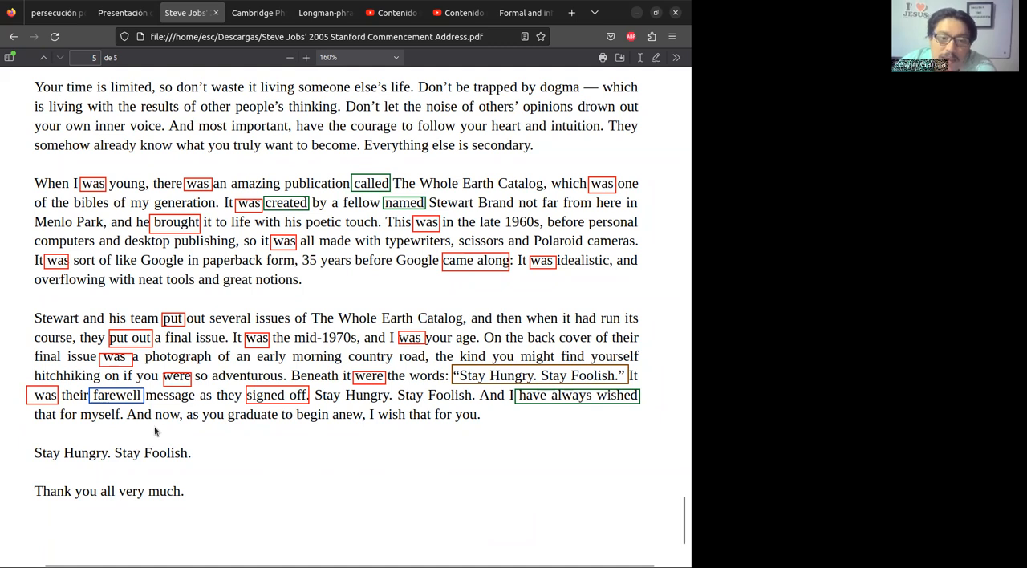
mouse_move(164, 417)
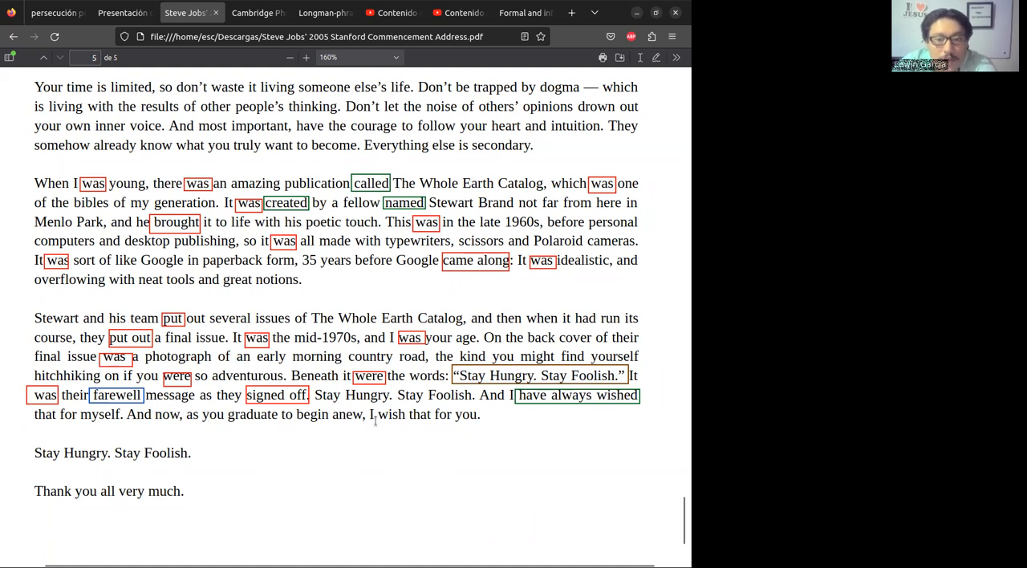
mouse_move(573, 434)
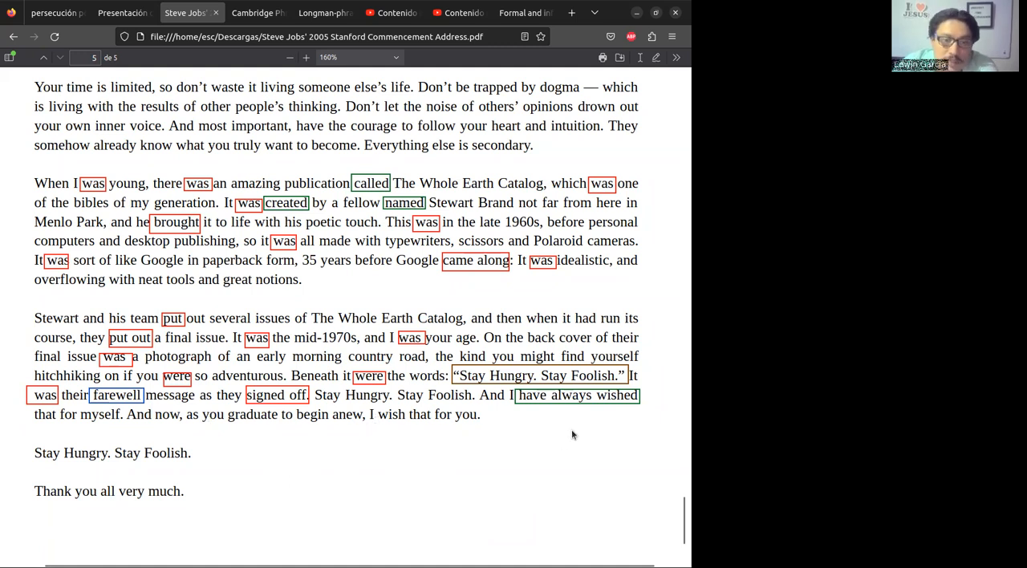
mouse_move(347, 369)
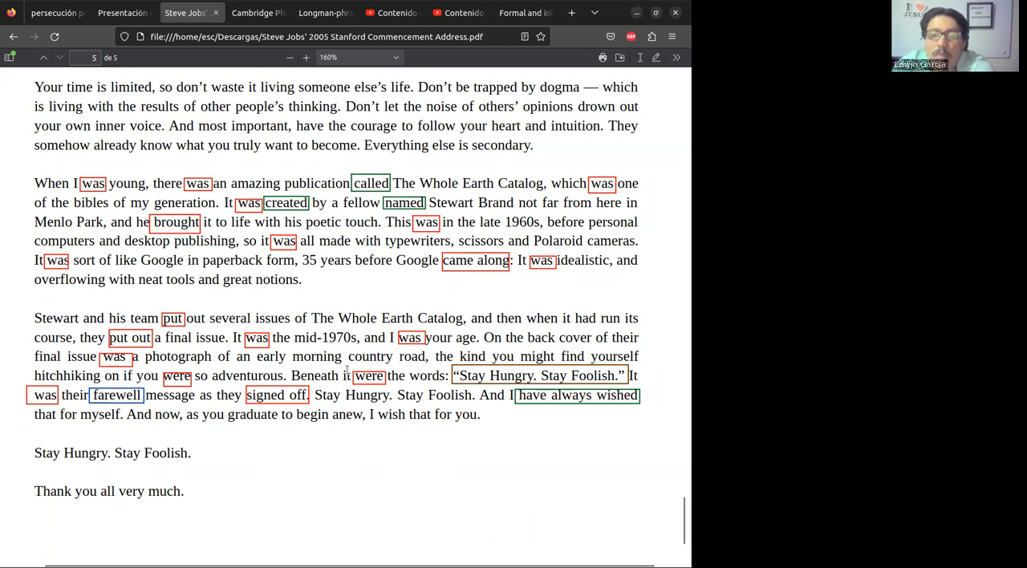
mouse_move(558, 411)
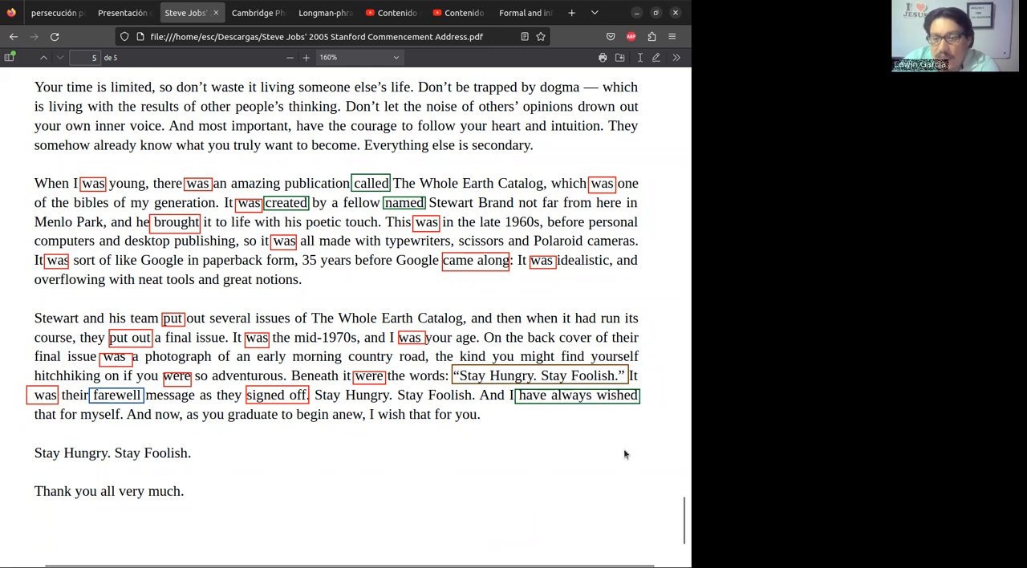
mouse_move(586, 465)
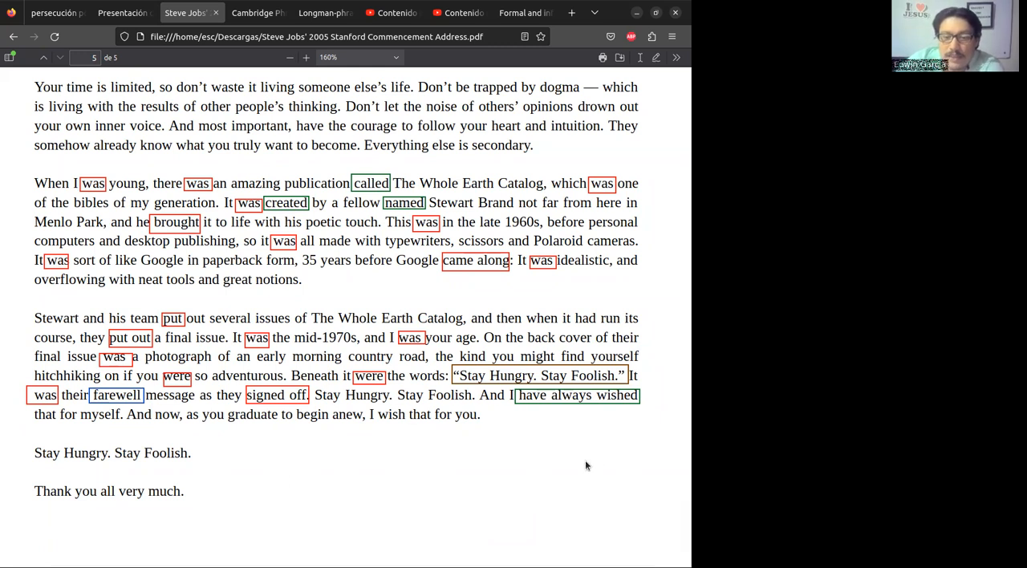